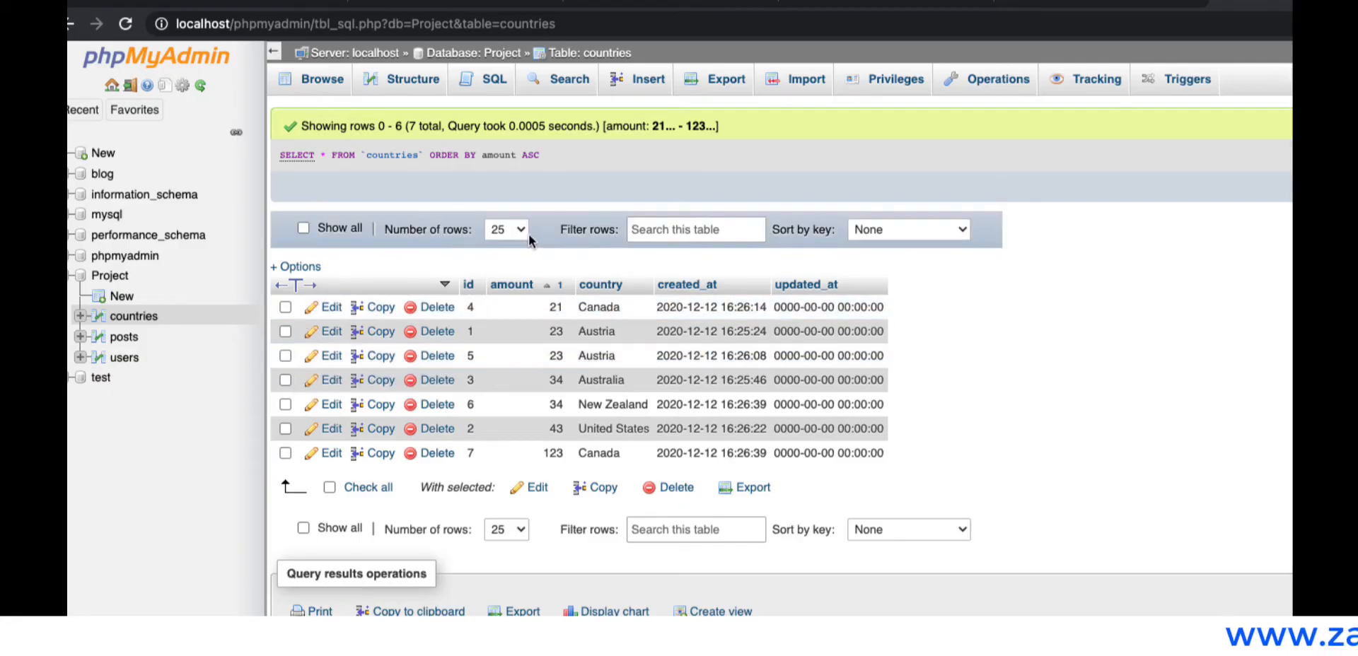
pyautogui.moveTo(626, 200)
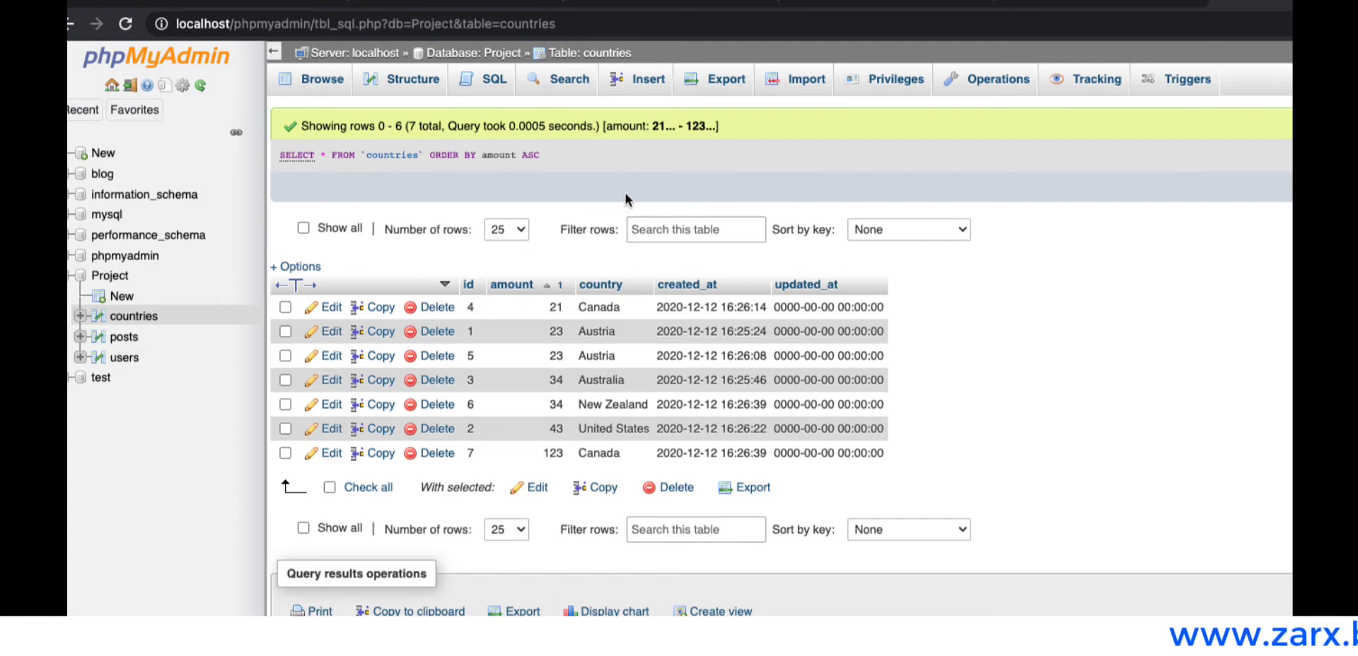
pyautogui.moveTo(633, 208)
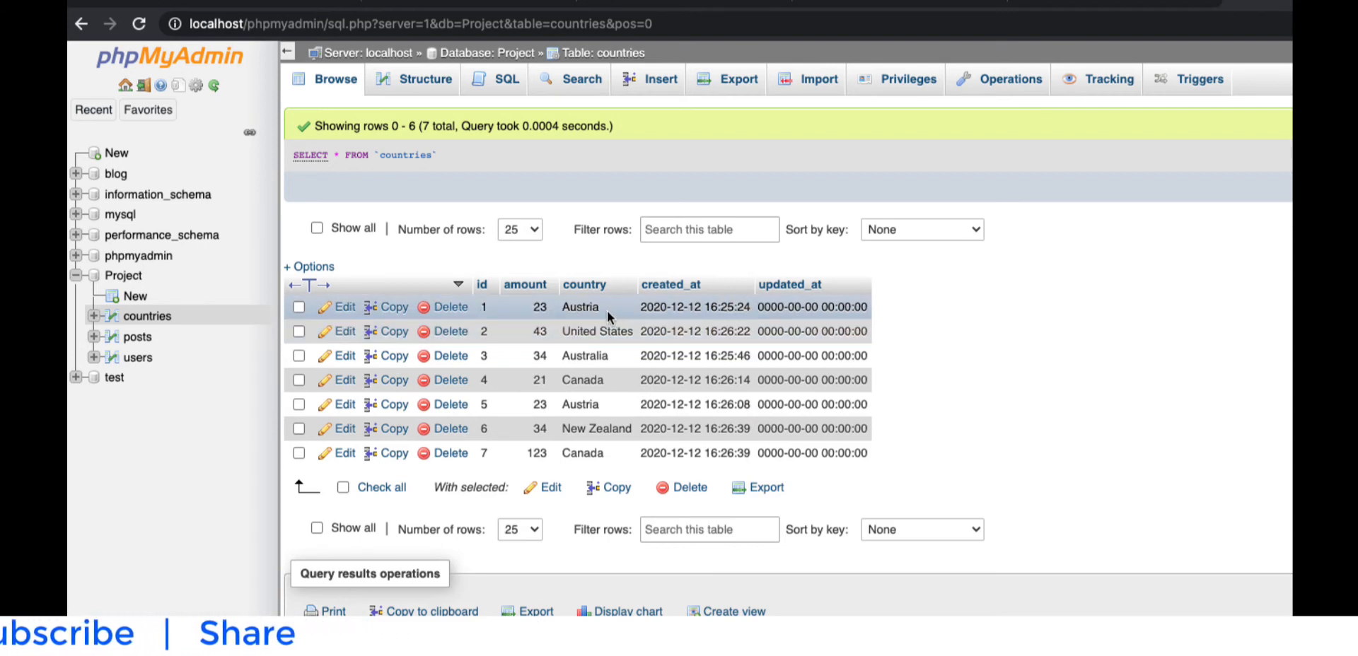
pyautogui.moveTo(576, 355)
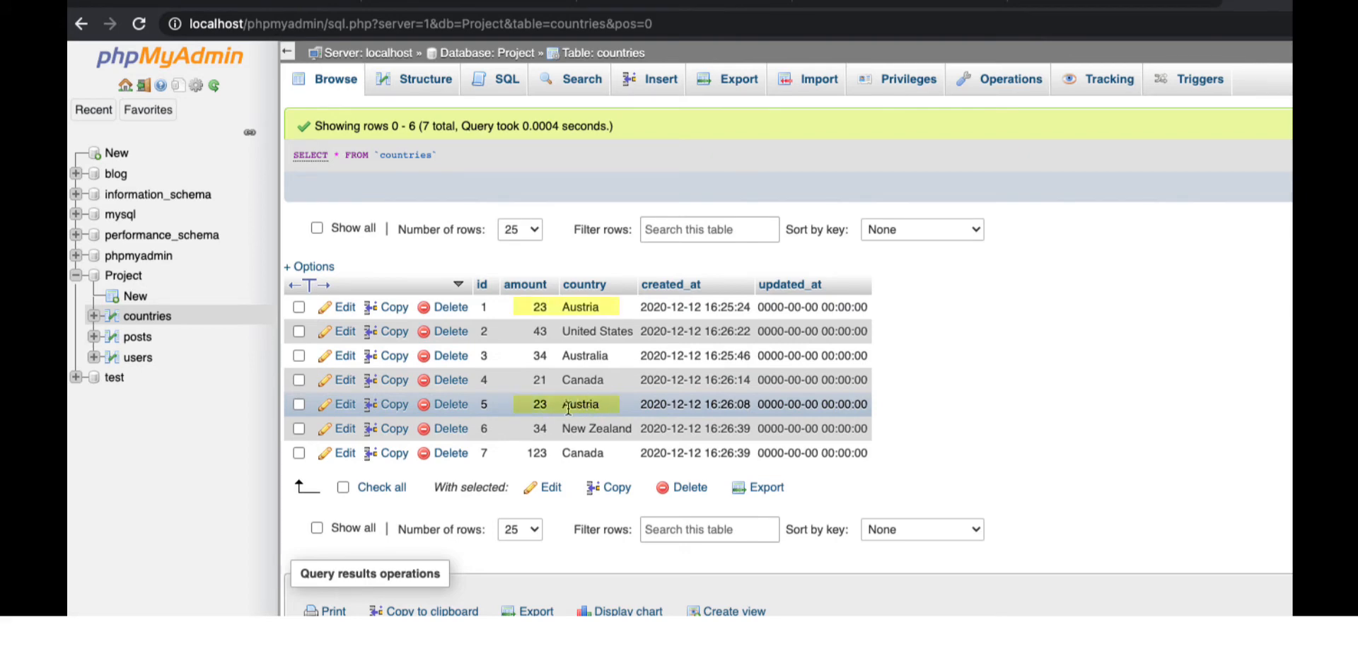
pyautogui.moveTo(607, 429)
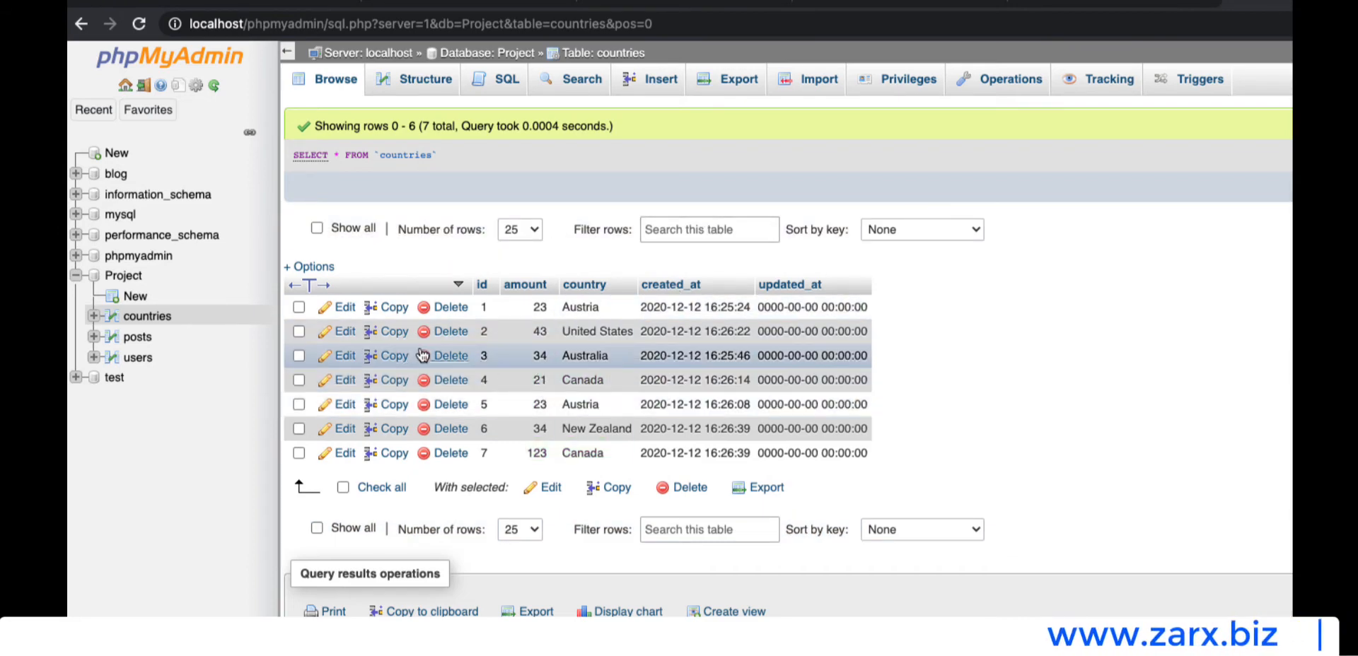
pyautogui.moveTo(617, 343)
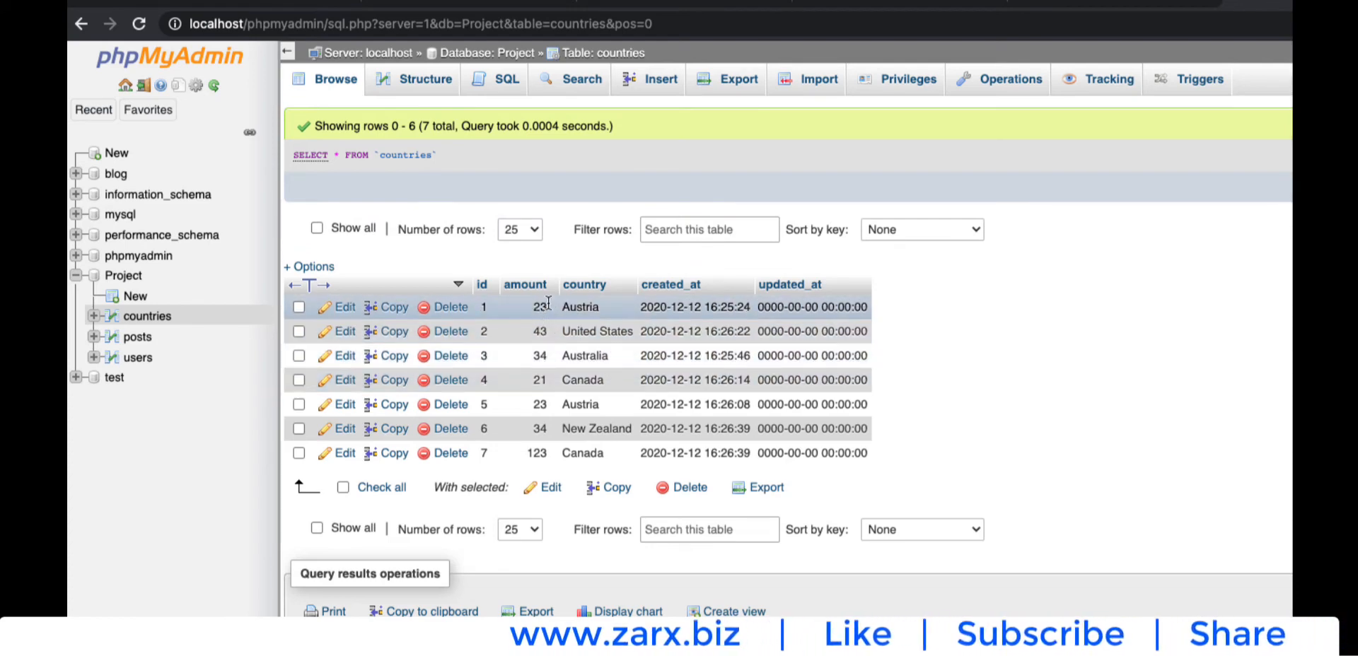
pyautogui.moveTo(525, 284)
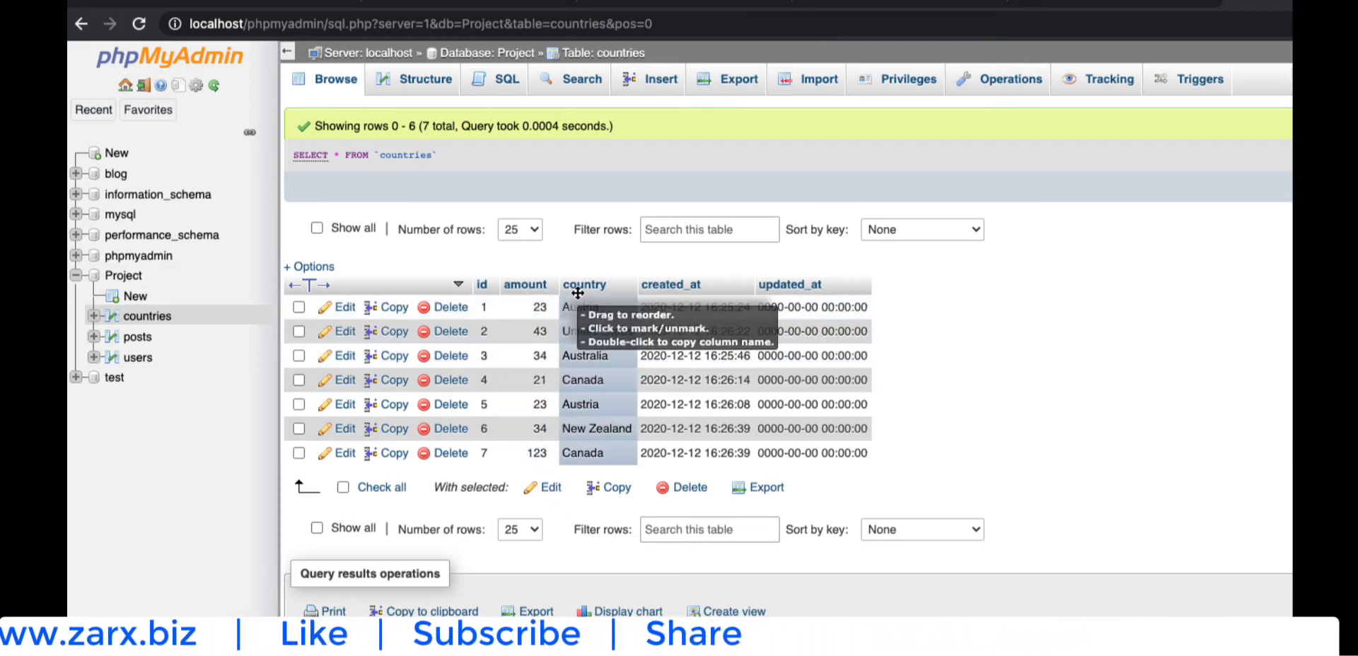
pyautogui.moveTo(526, 285)
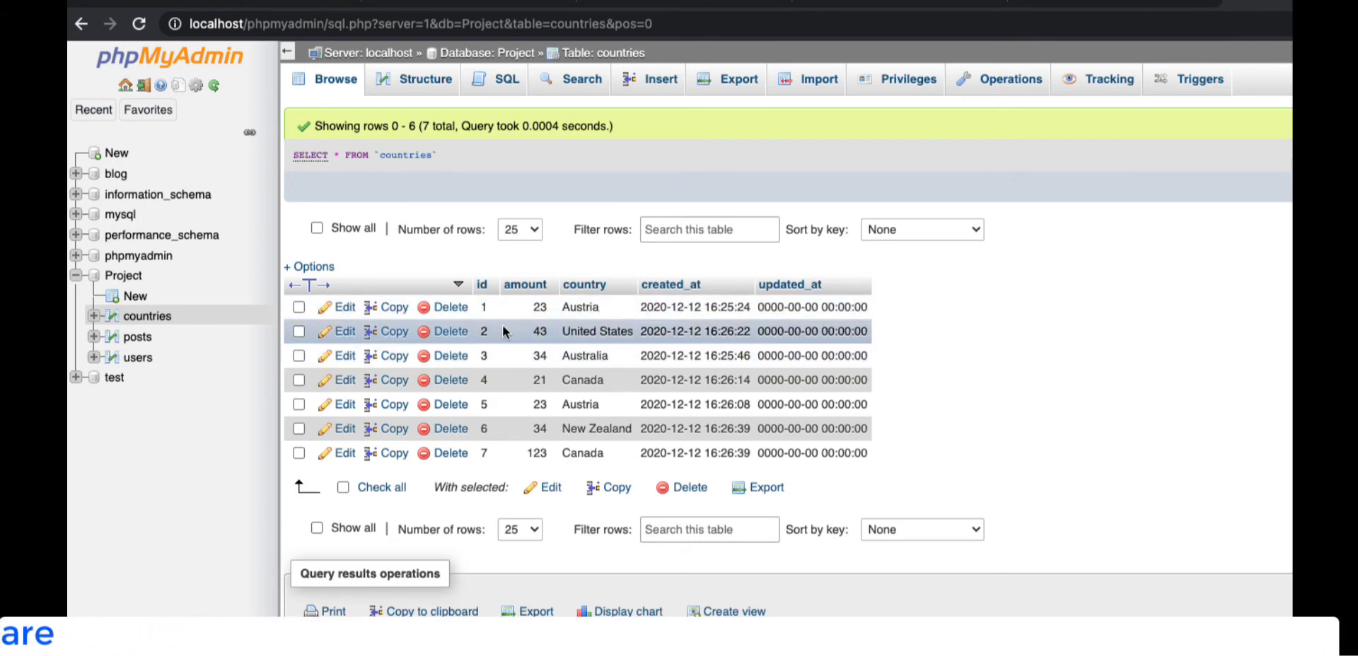
pyautogui.moveTo(536, 448)
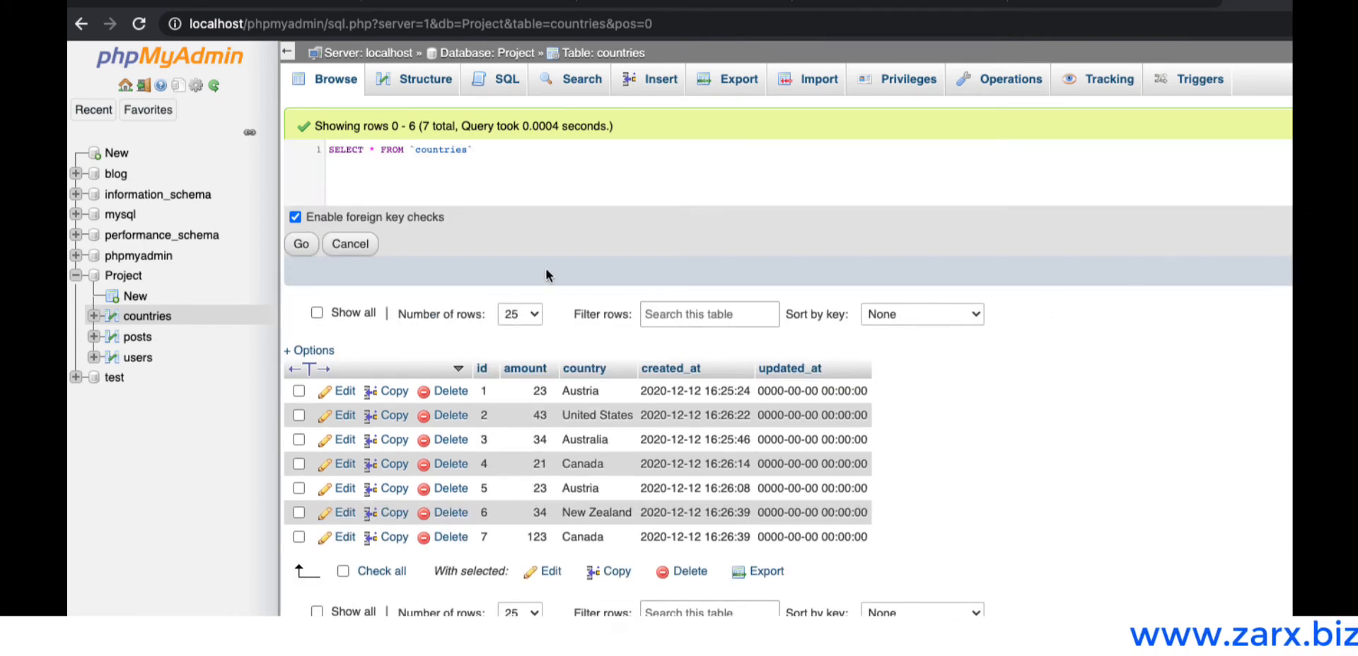
pyautogui.moveTo(651, 274)
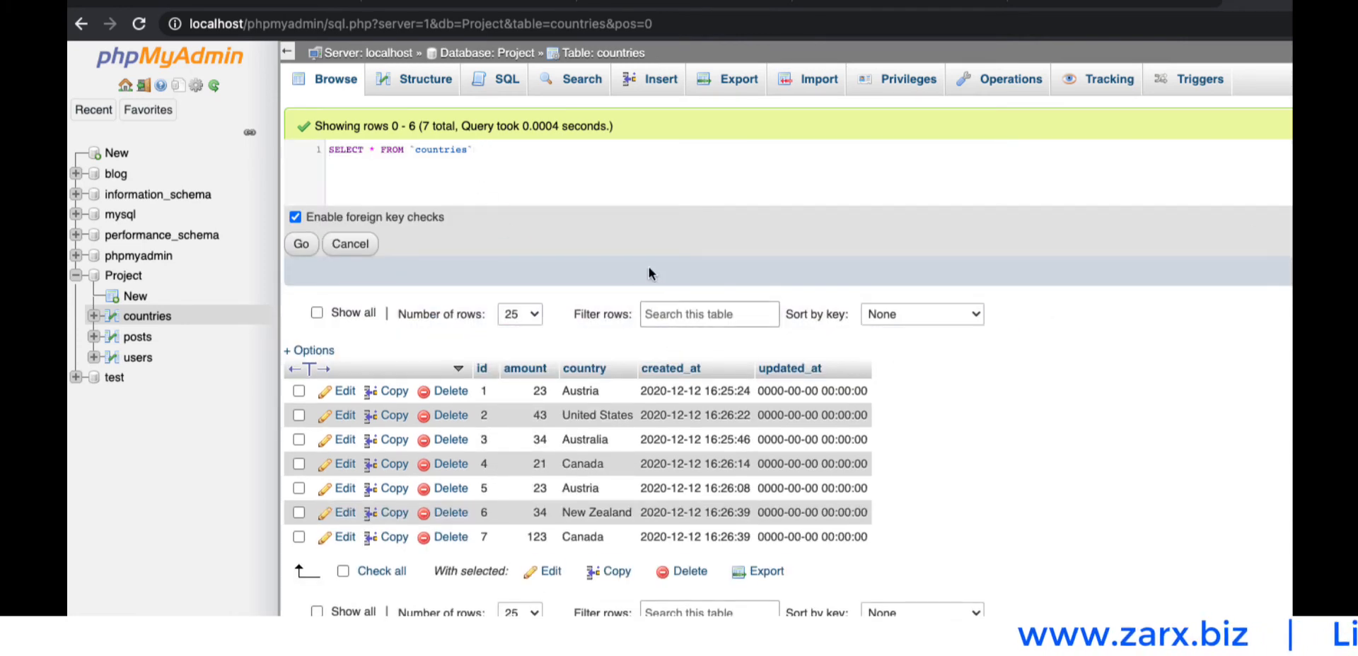
# Add ORDER BY country to the countries query so rows list alphabetically, Australia to United States
pyautogui.write('ORDER')
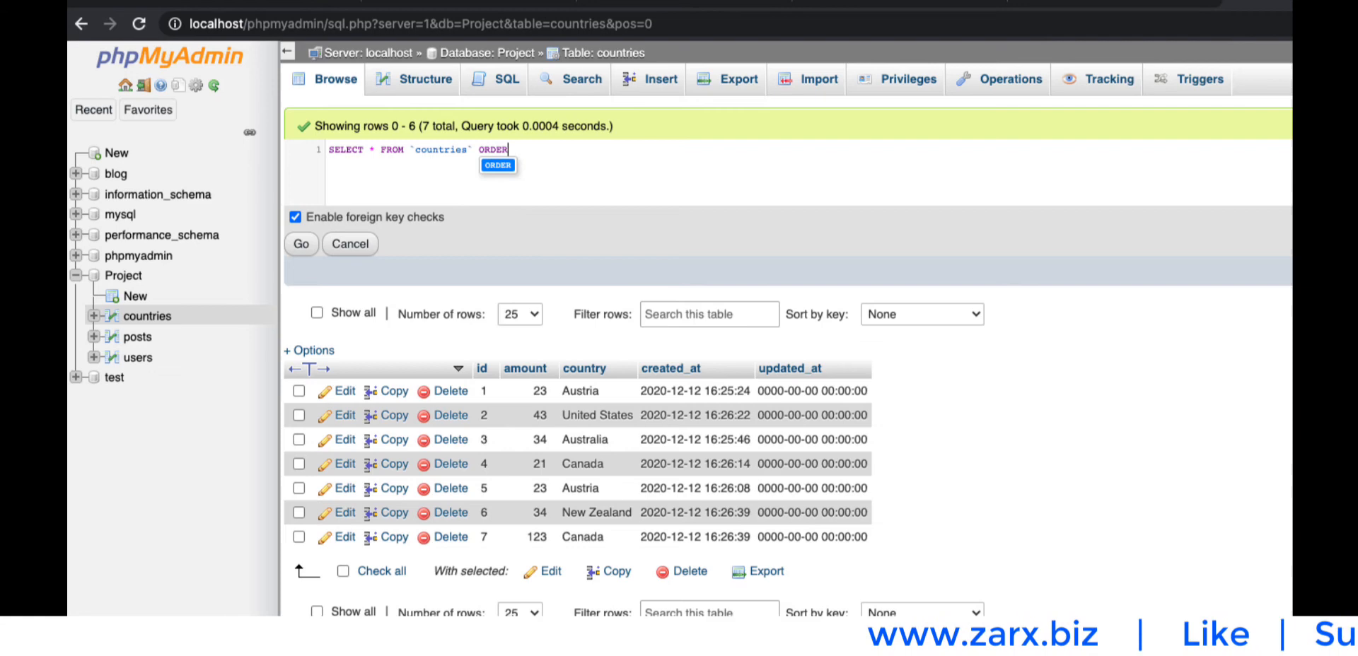
pyautogui.write('BY')
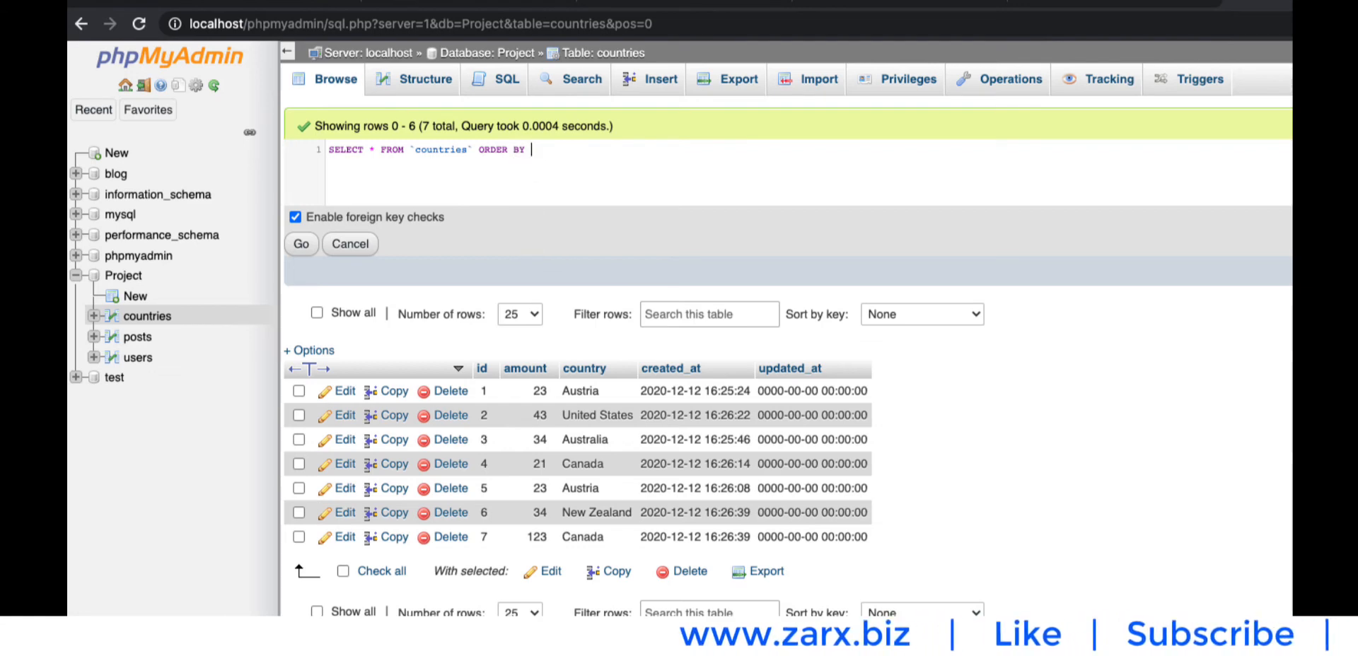
pyautogui.write('amount')
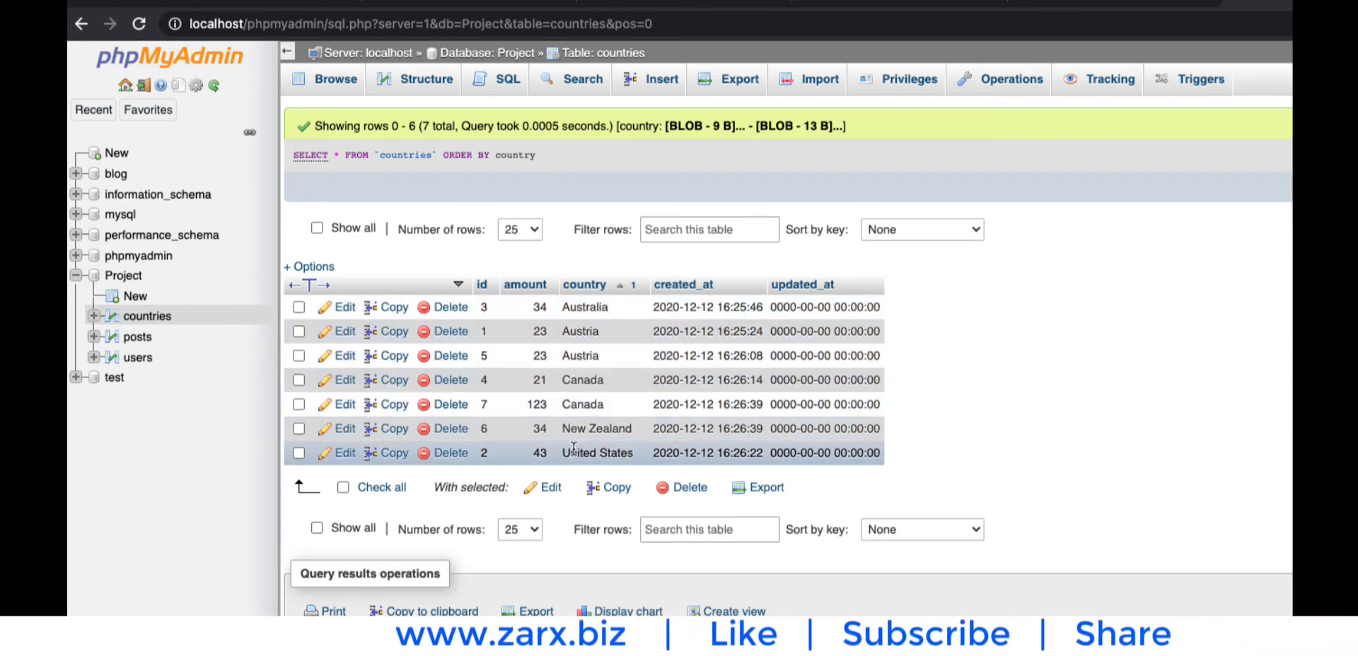
pyautogui.moveTo(959, 477)
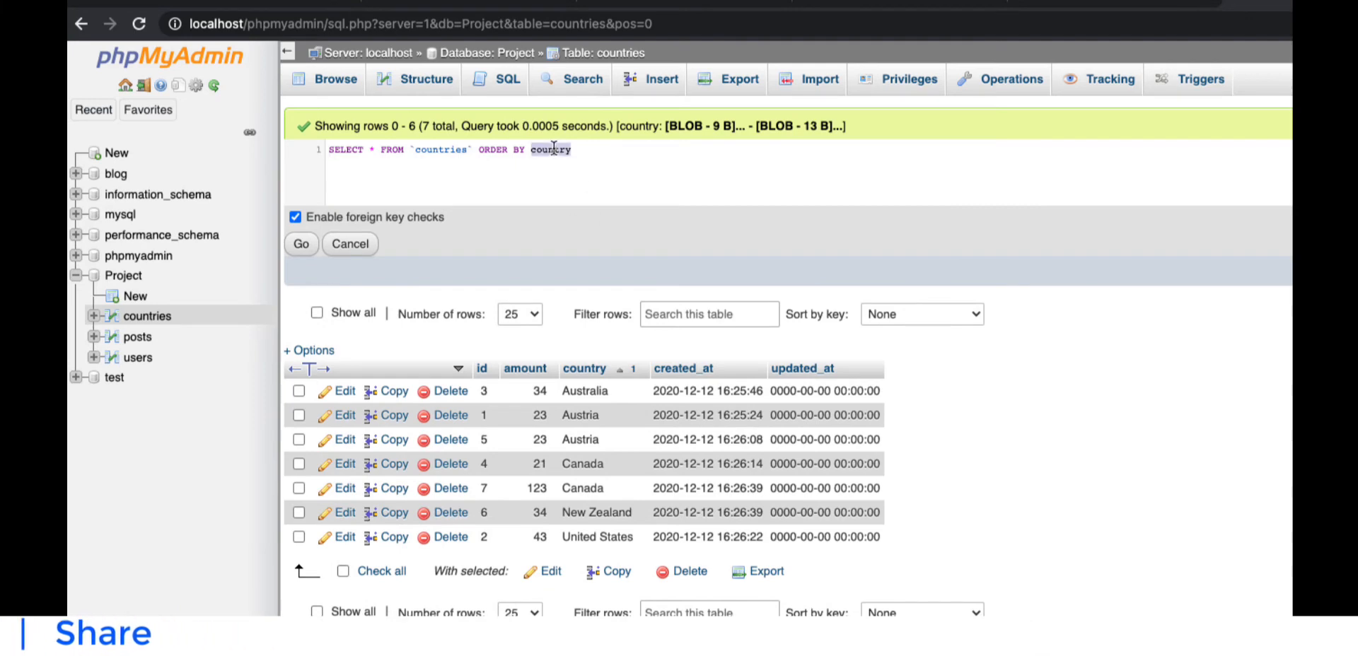
# Re-run the countries query ordered by id, then ordered by created_at
pyautogui.write('id')
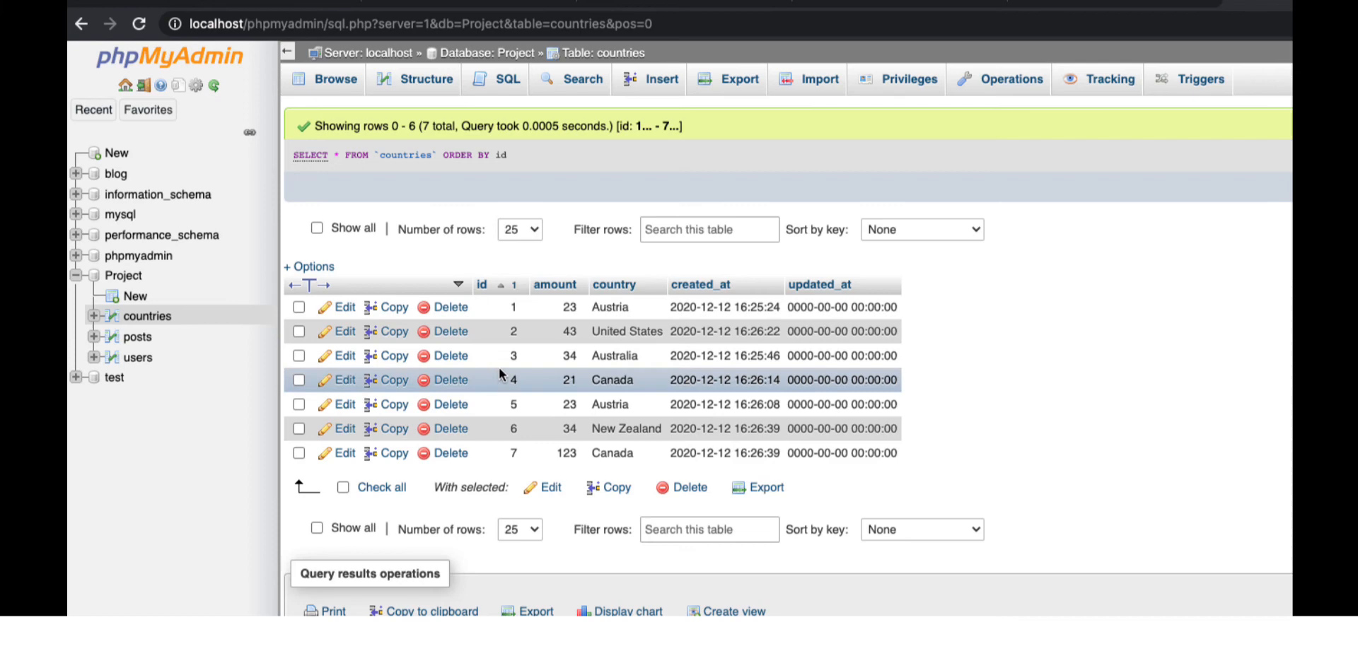
pyautogui.moveTo(979, 327)
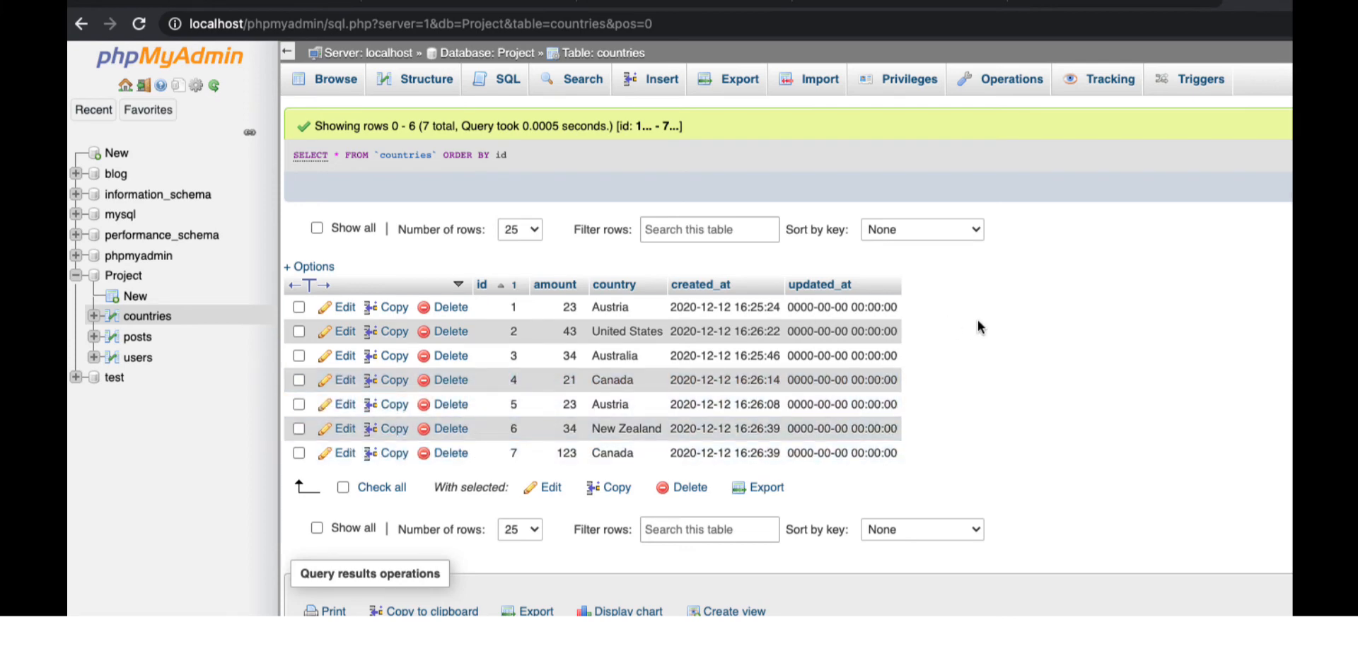
pyautogui.moveTo(699, 285)
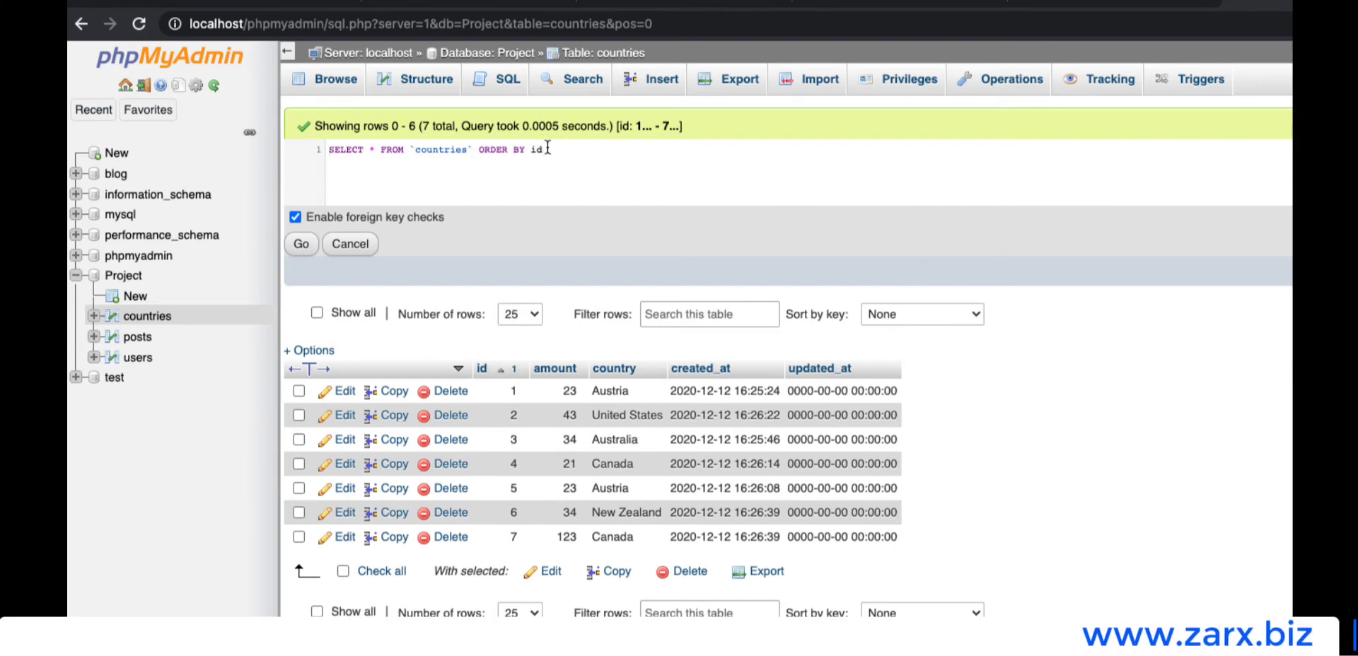
pyautogui.write('created')
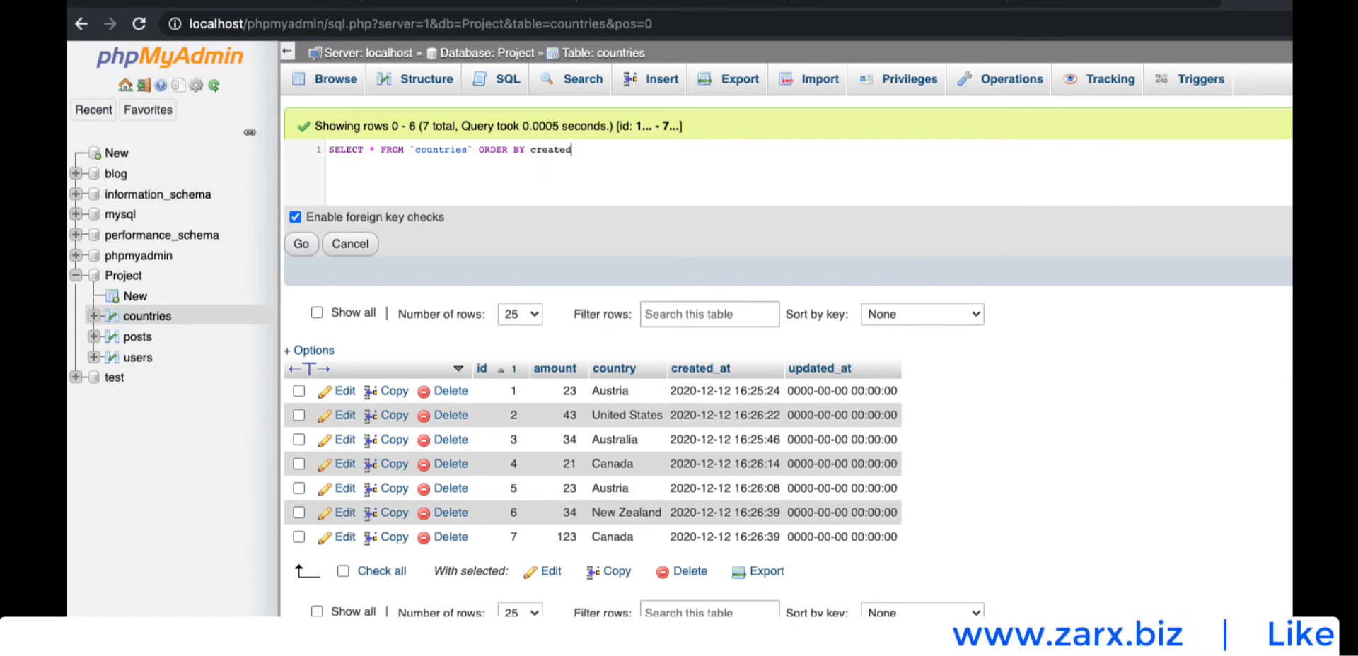
pyautogui.write('_at')
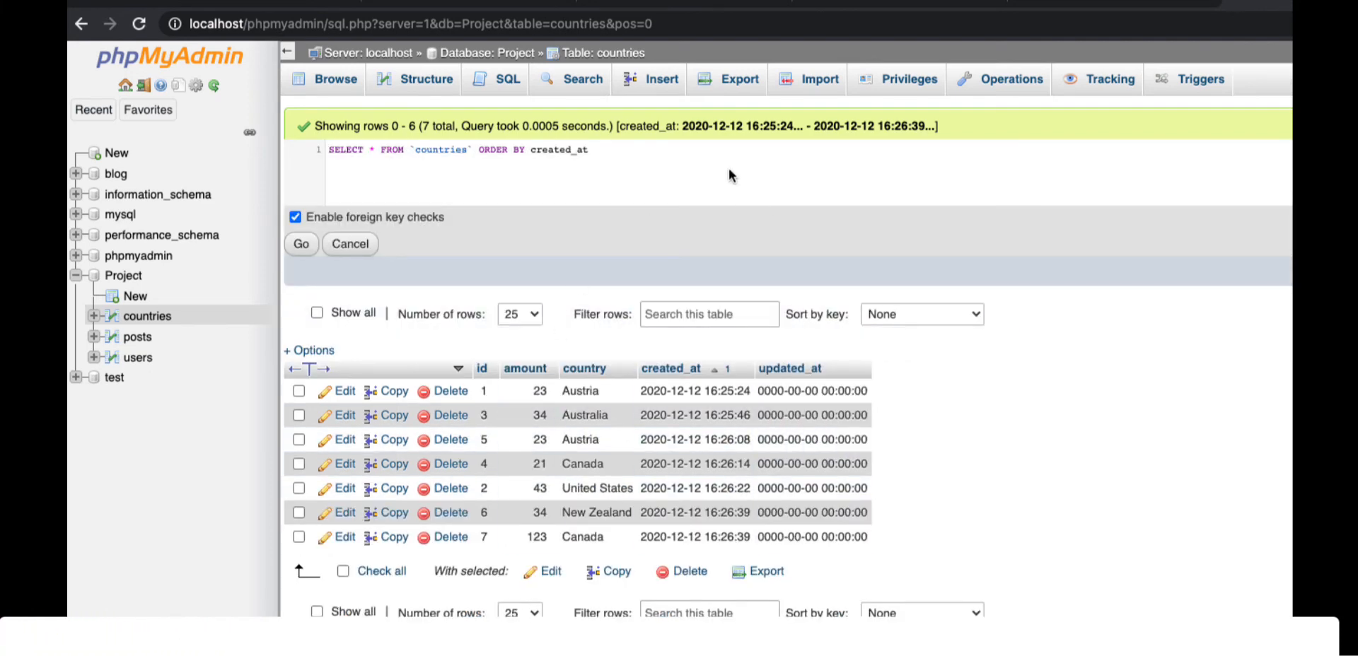
# Re-run the countries query with created_at DESC, then country DESC, then country ASC
pyautogui.write('DESC')
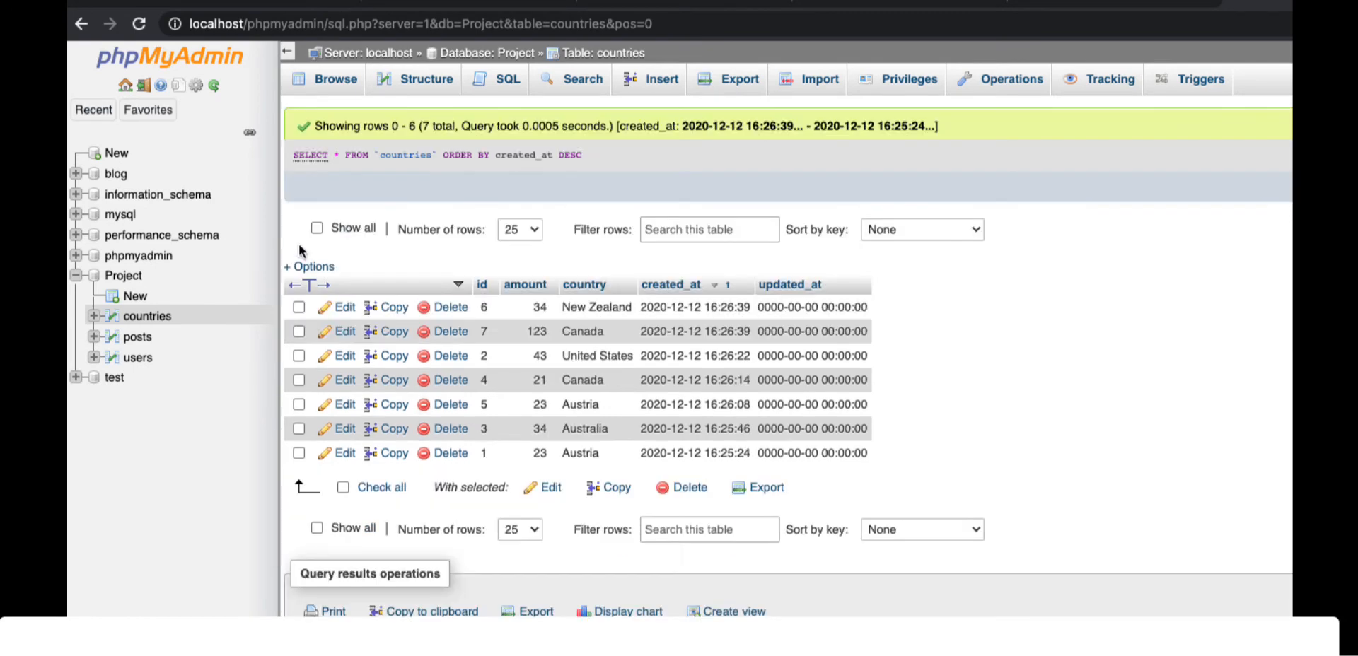
pyautogui.moveTo(719, 467)
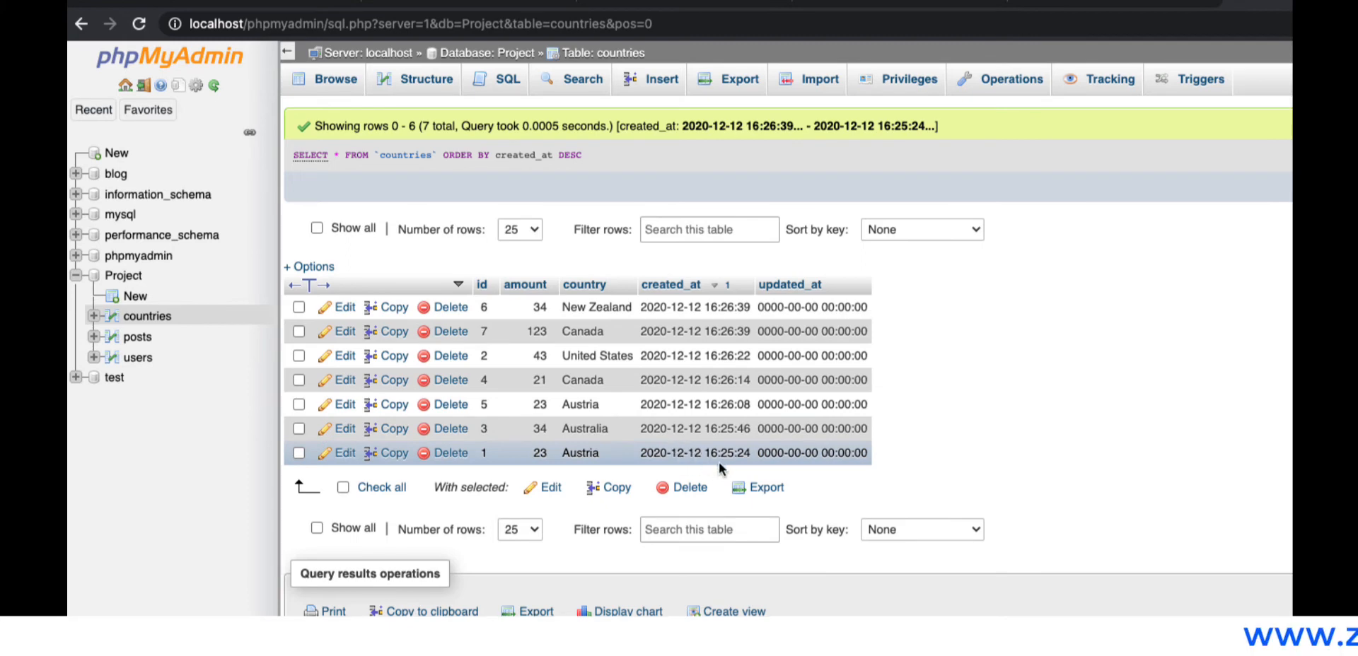
pyautogui.moveTo(741, 466)
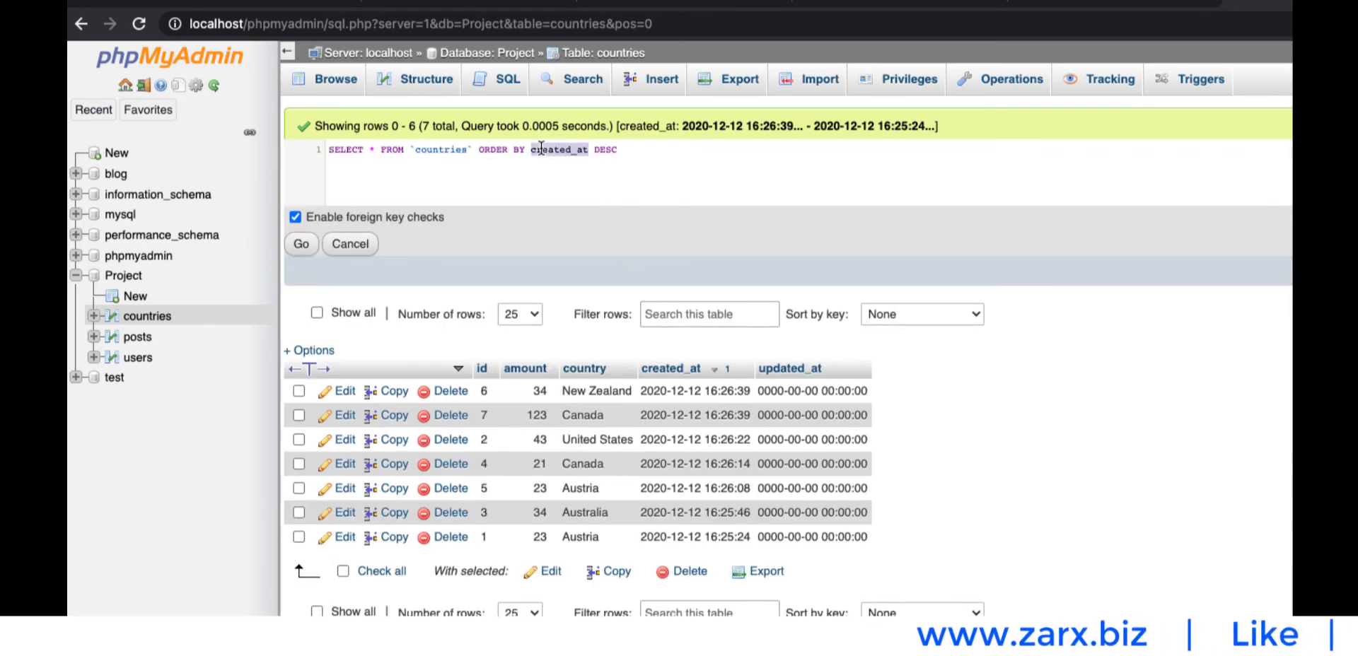
pyautogui.write('country')
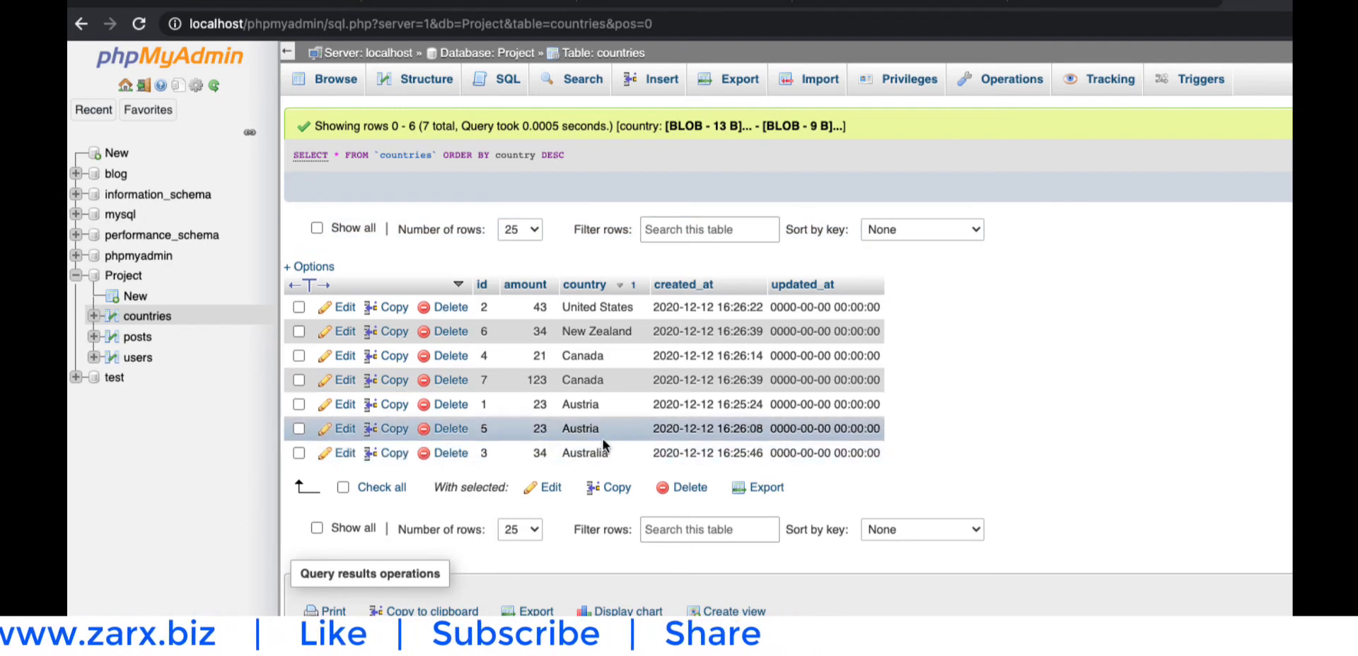
pyautogui.moveTo(609, 170)
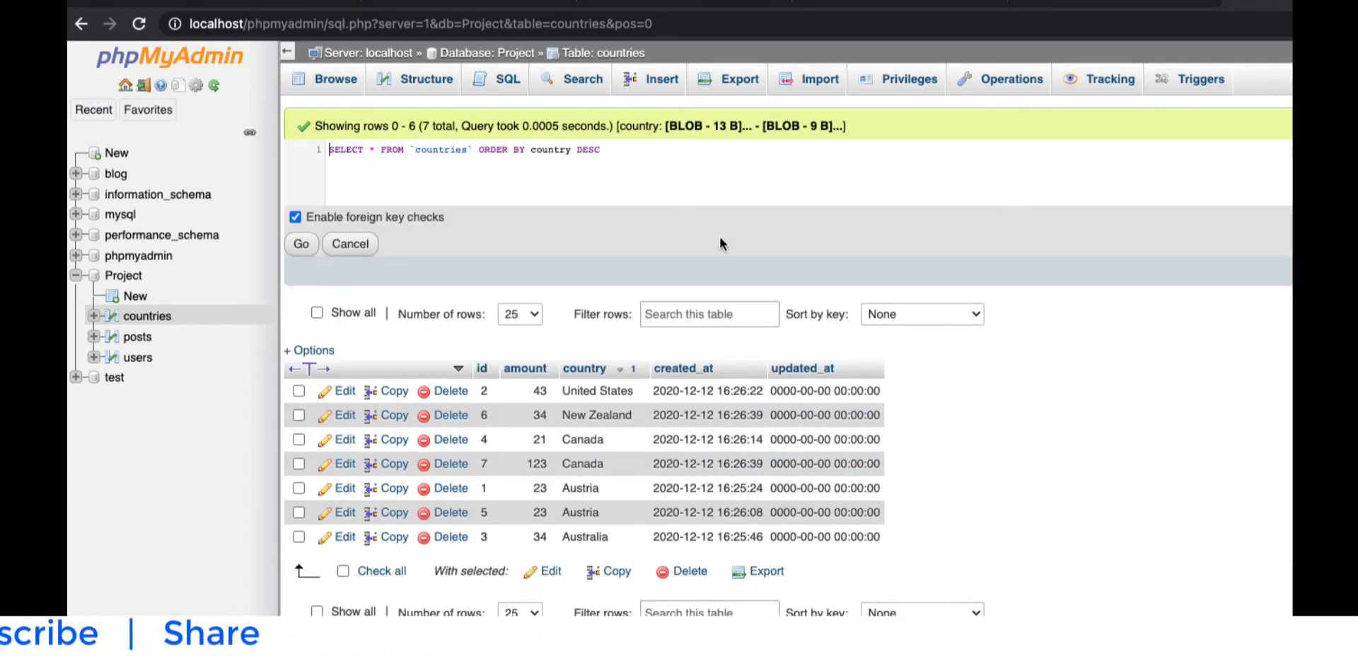
pyautogui.write('A')
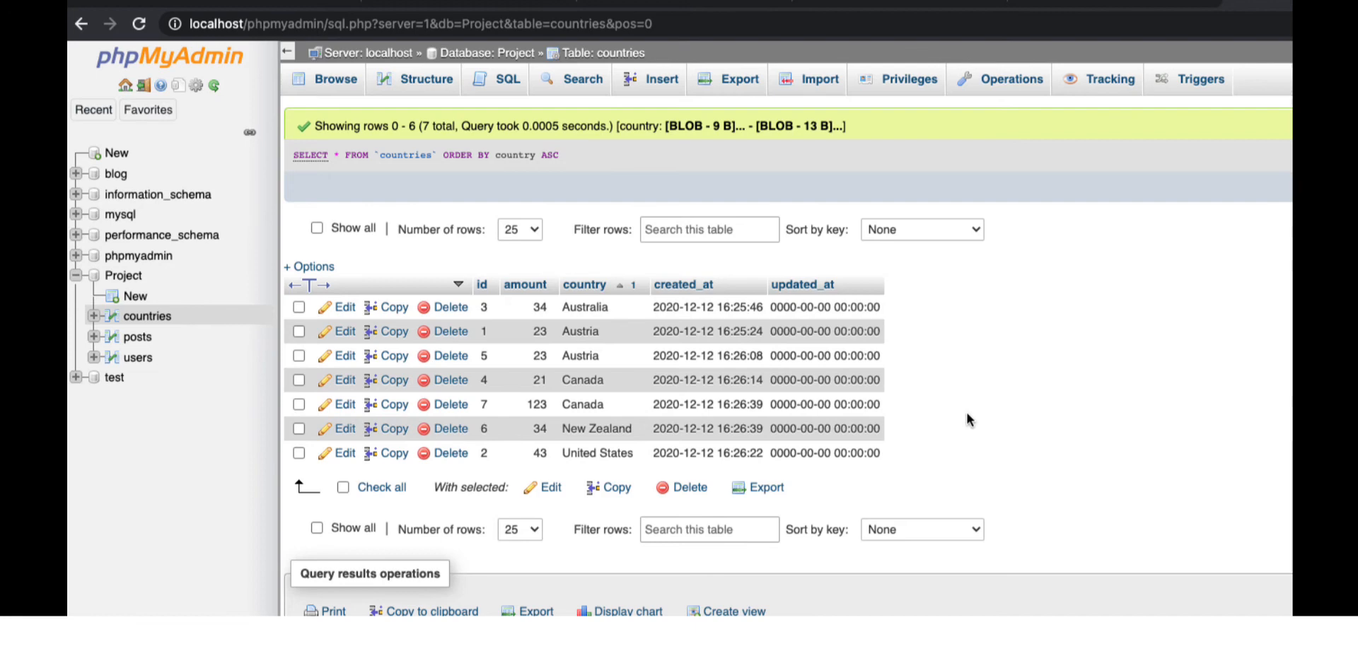
pyautogui.moveTo(1035, 402)
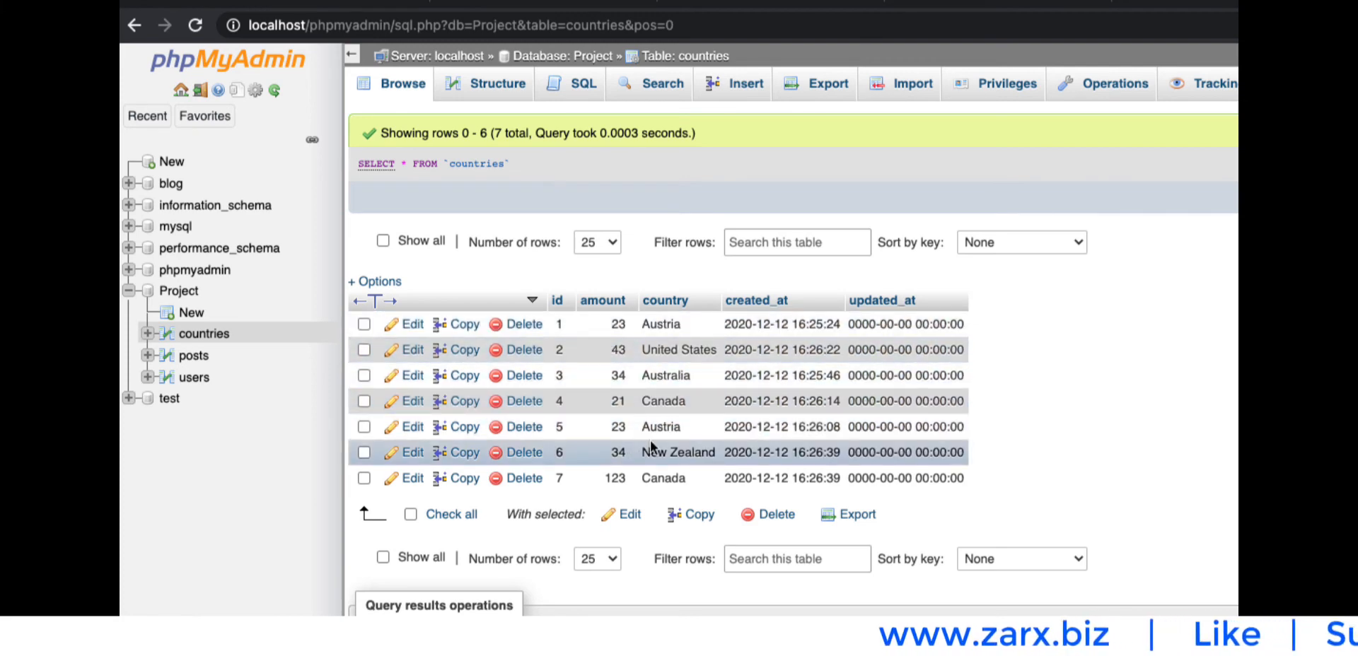
pyautogui.moveTo(636, 407)
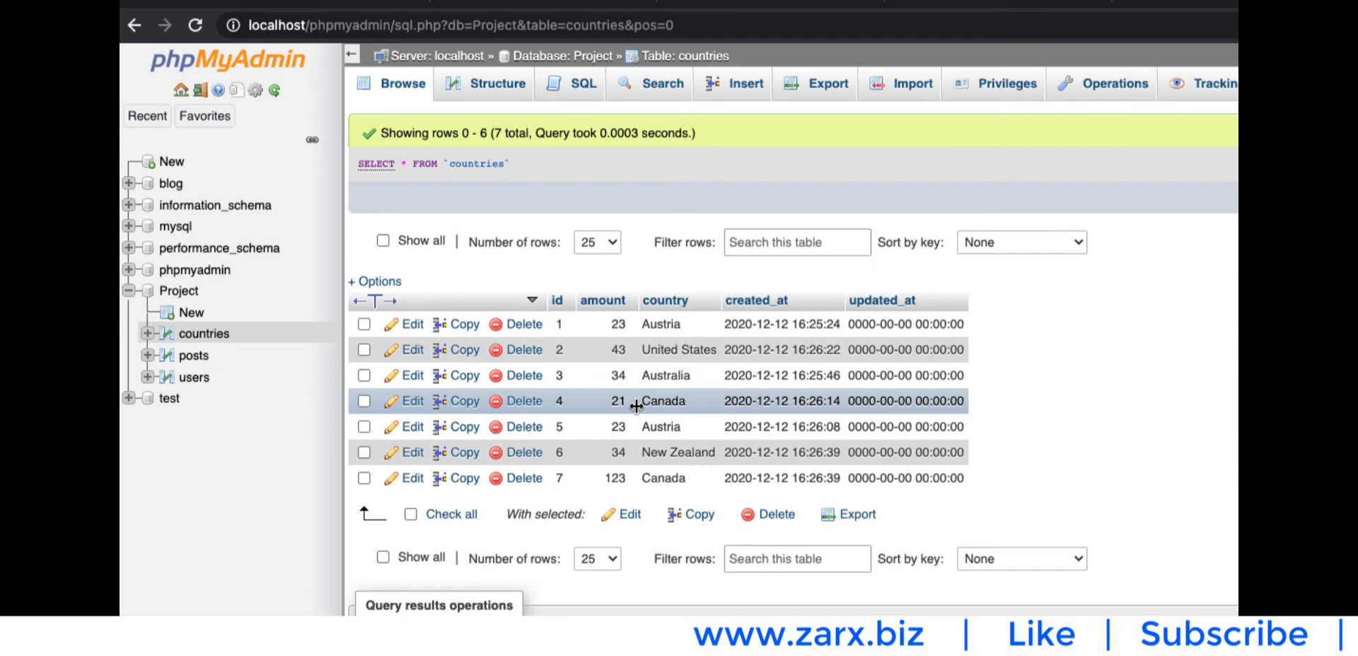
pyautogui.moveTo(718, 418)
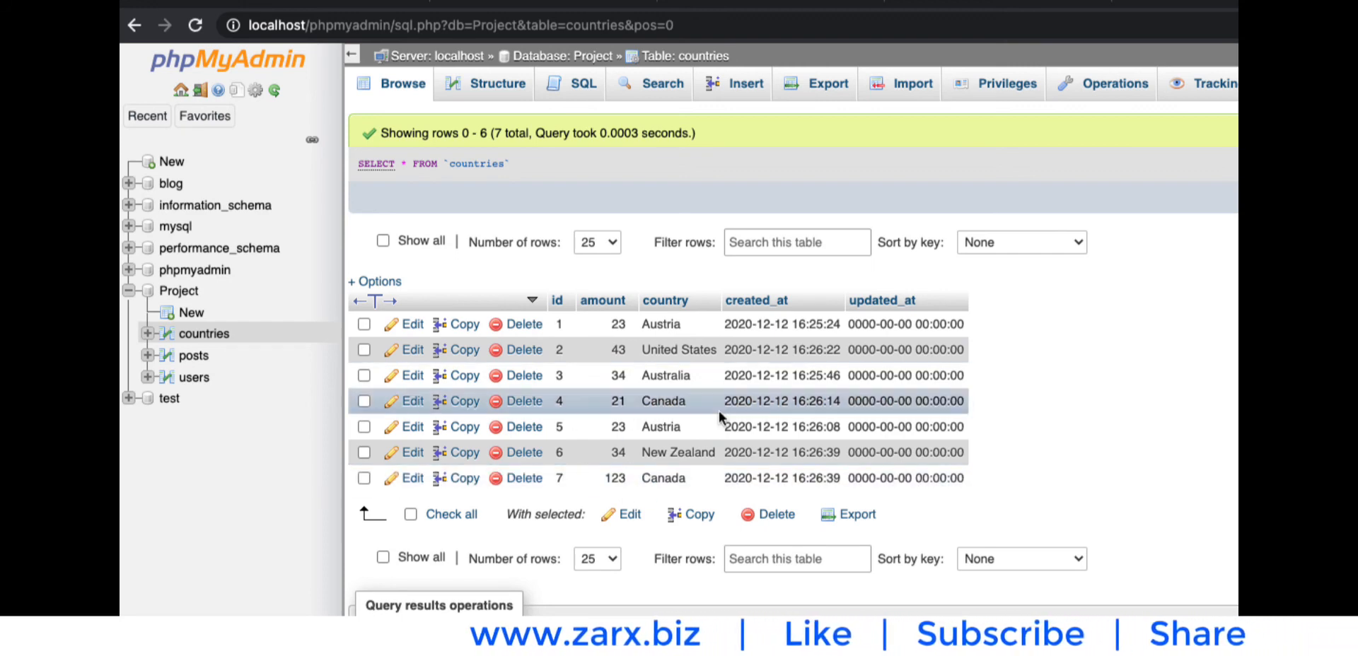
pyautogui.moveTo(643, 349)
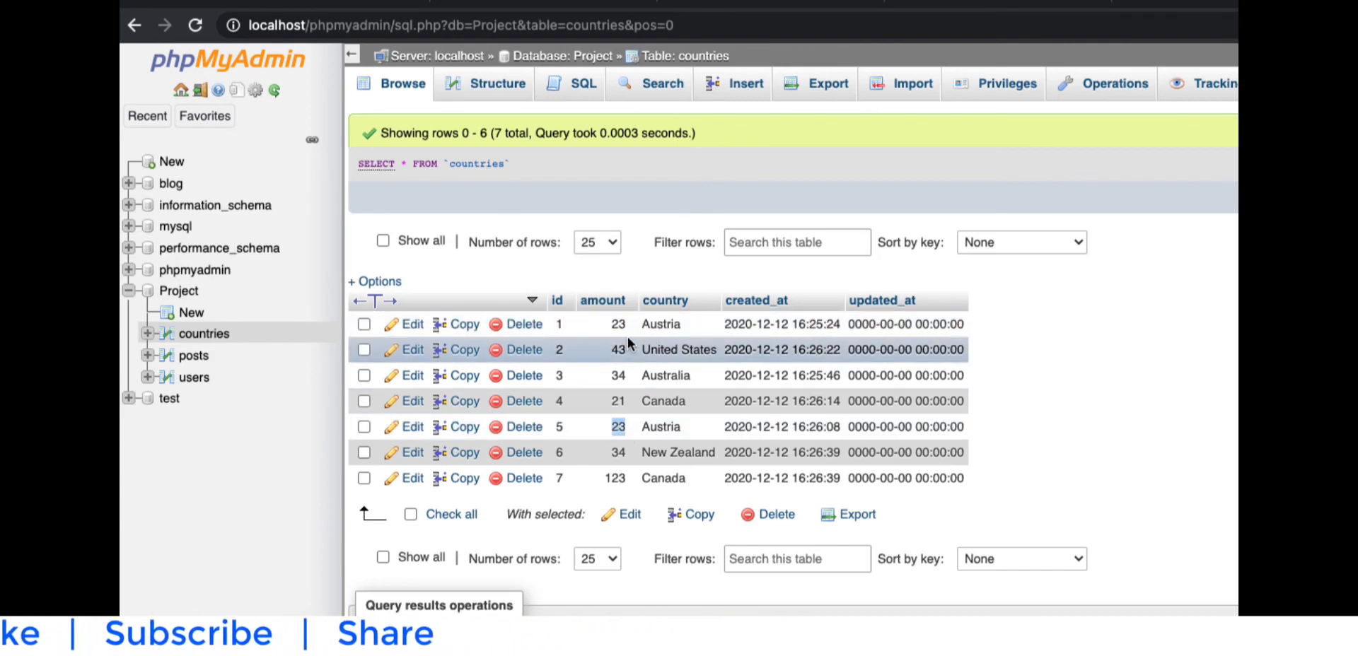
pyautogui.moveTo(620, 387)
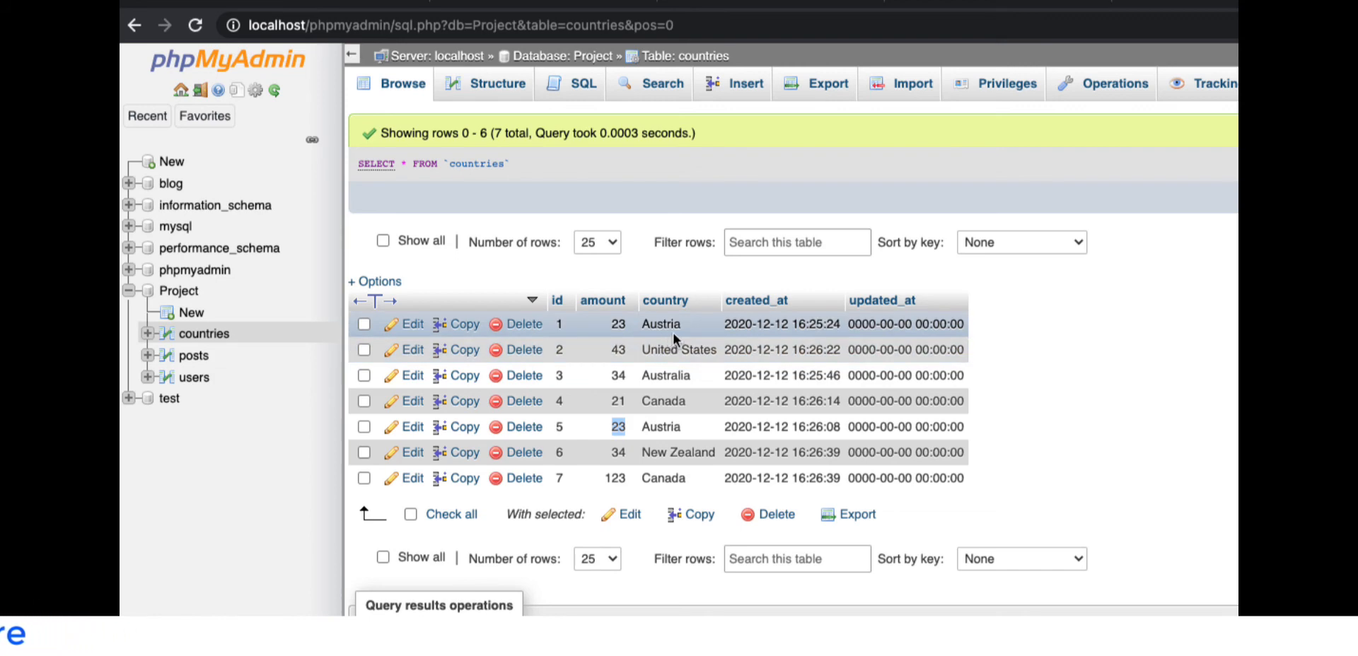
pyautogui.moveTo(764, 387)
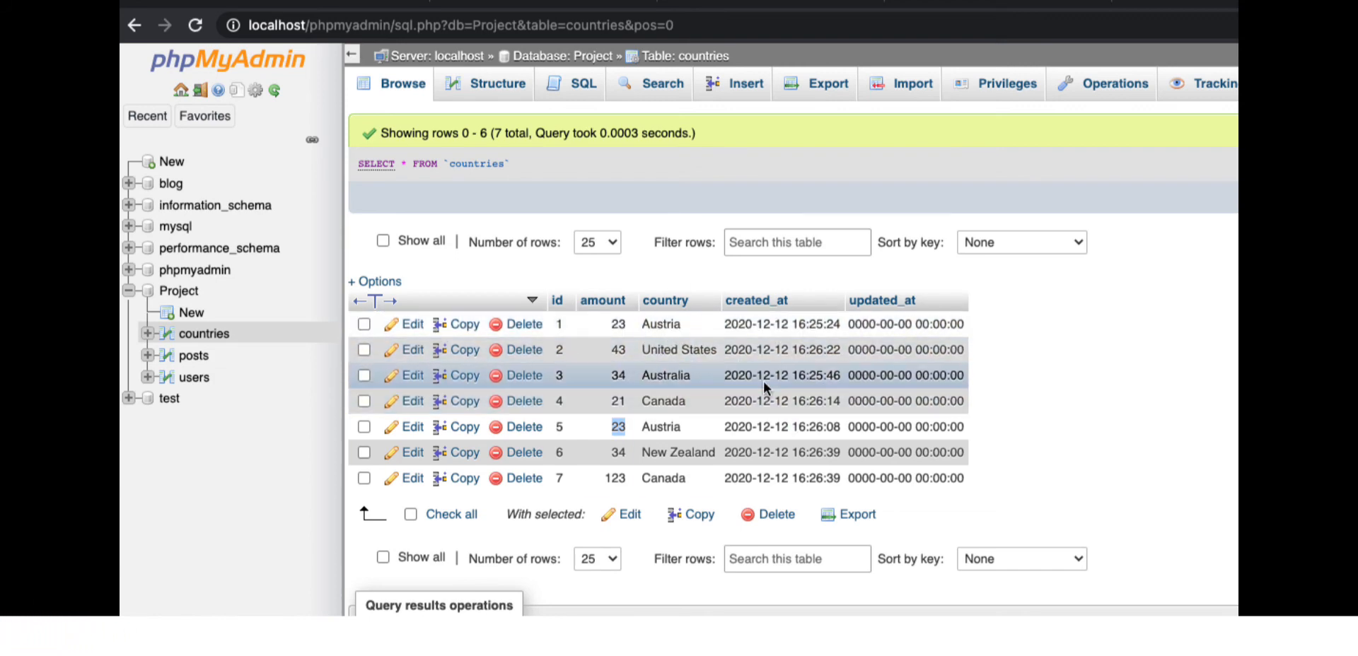
pyautogui.moveTo(1020, 480)
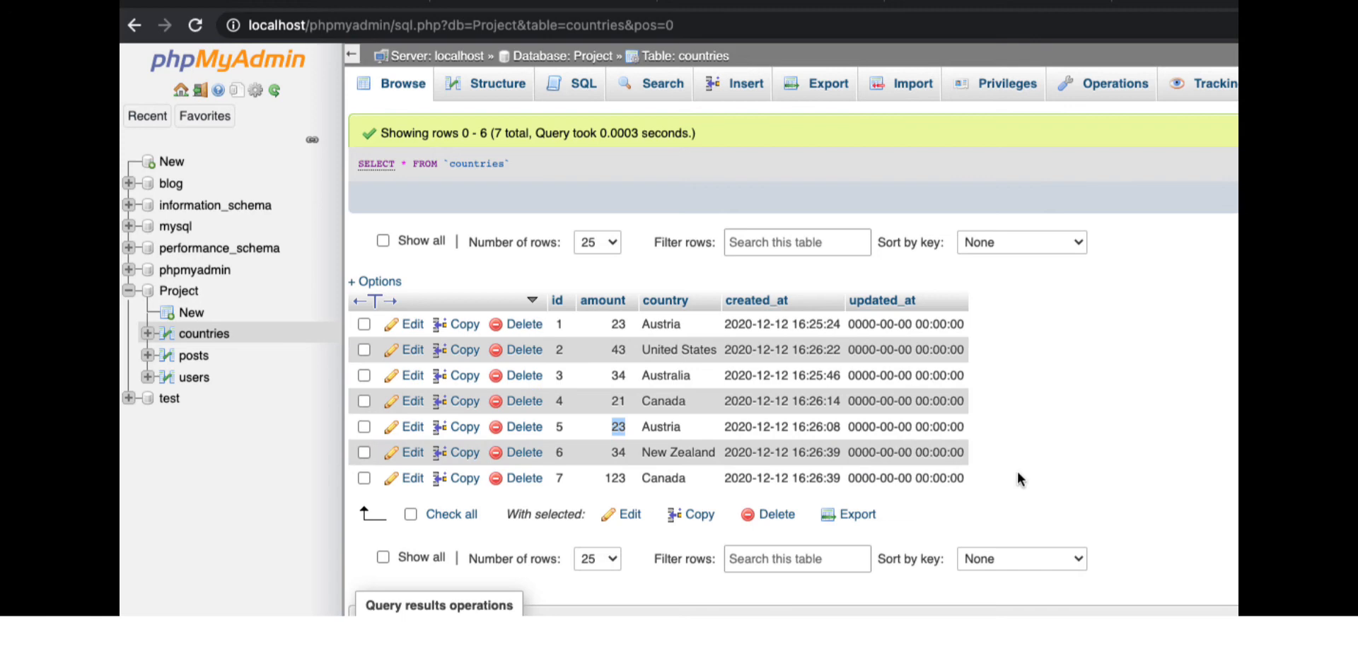
pyautogui.moveTo(1022, 374)
pyautogui.write('SELECT')
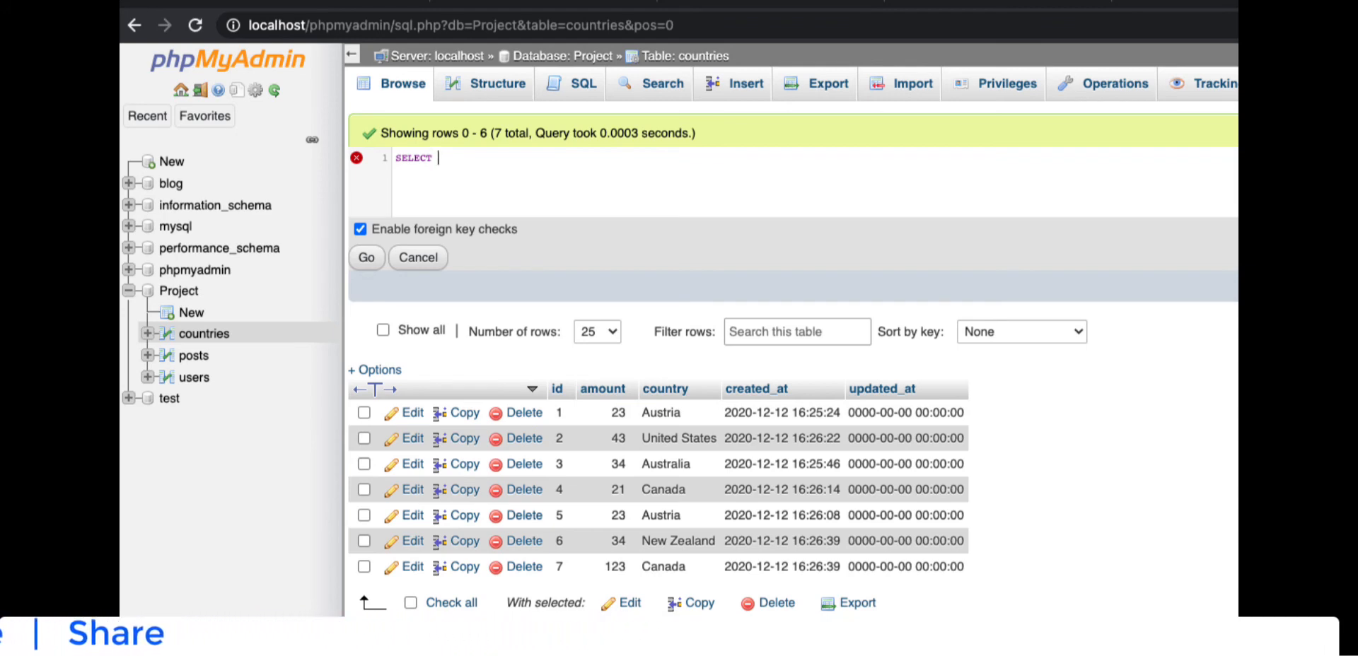
# Start the query SELECT sum(amount), country FROM coutries, with the table name misspelled
pyautogui.write('sum(a')
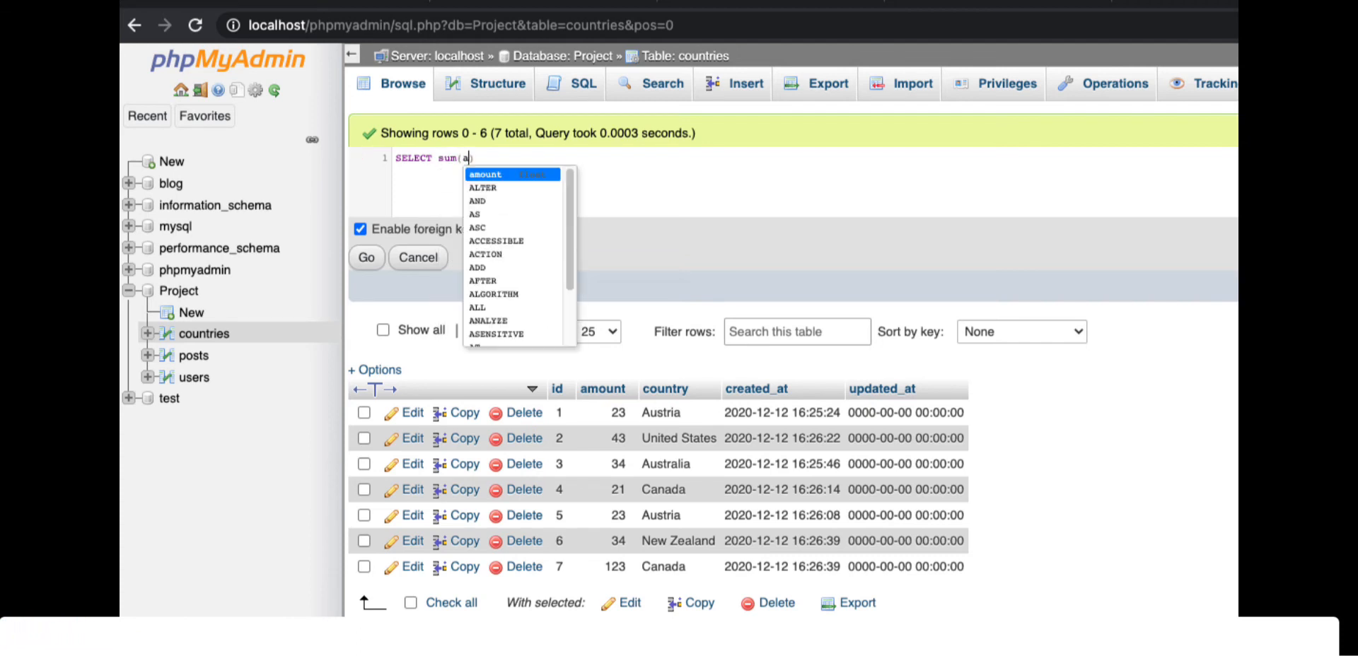
pyautogui.click(485, 174)
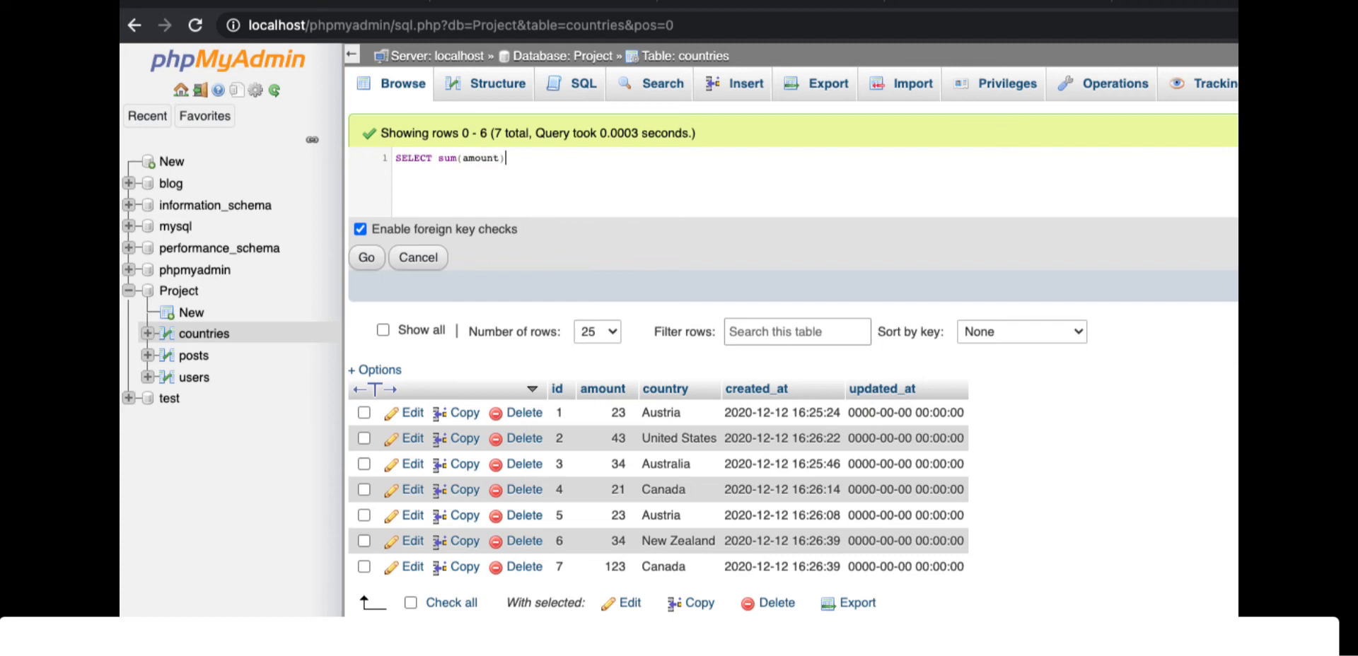
pyautogui.write(',cou')
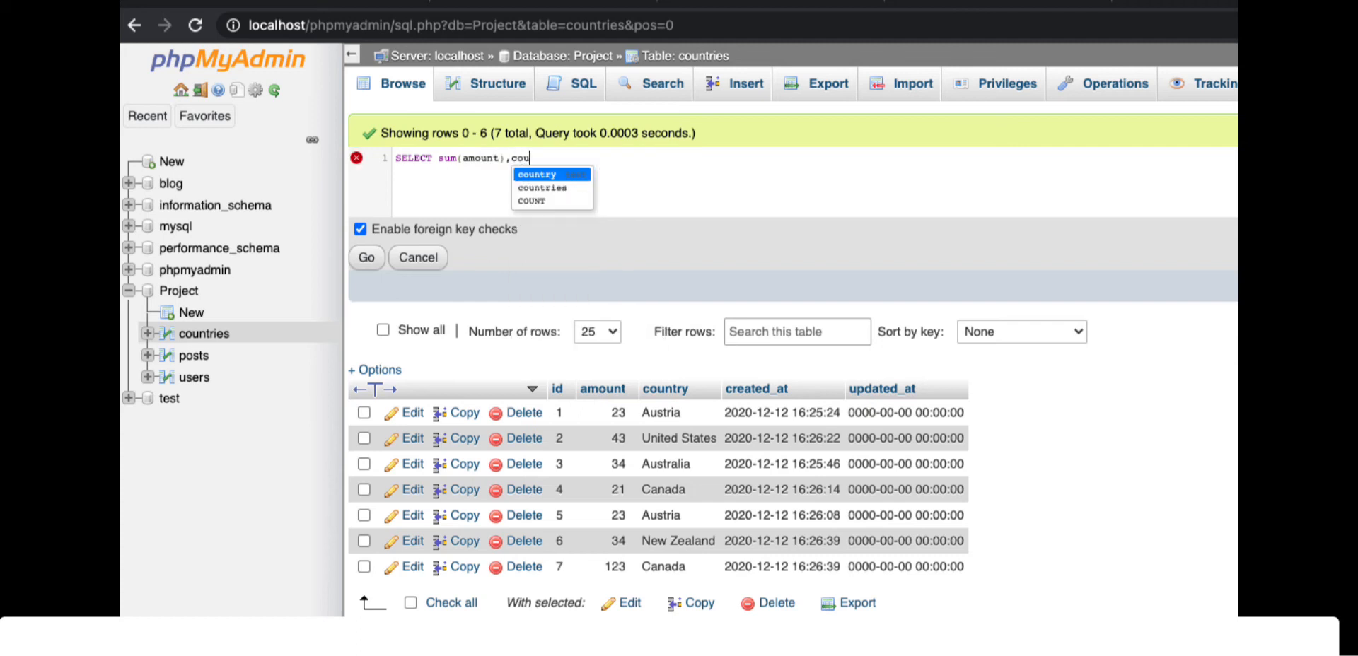
pyautogui.click(536, 174)
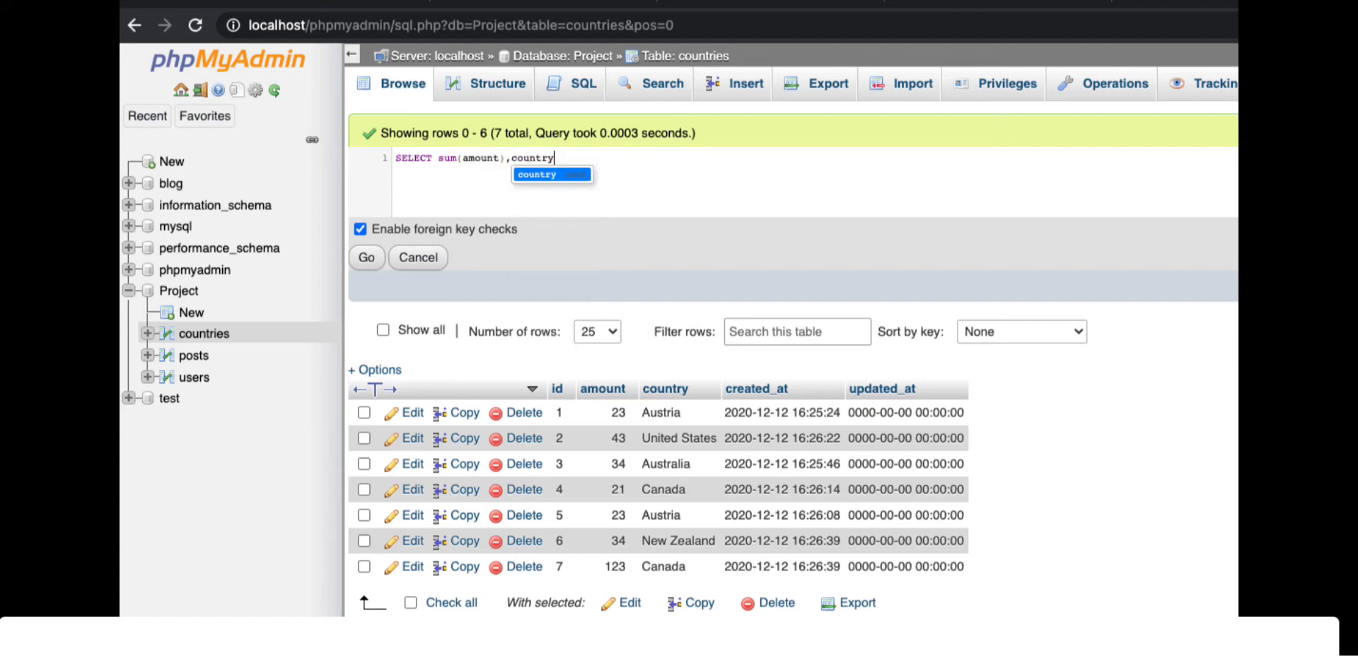
pyautogui.write('FROM')
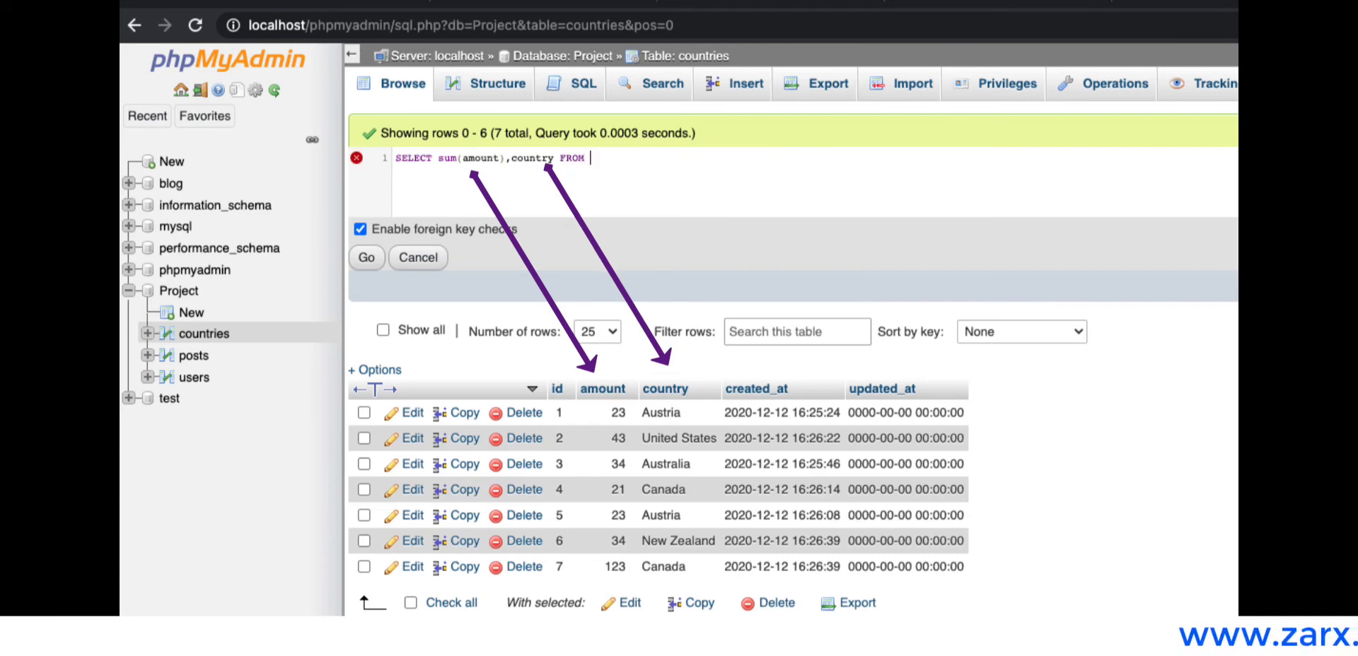
pyautogui.write('coutries')
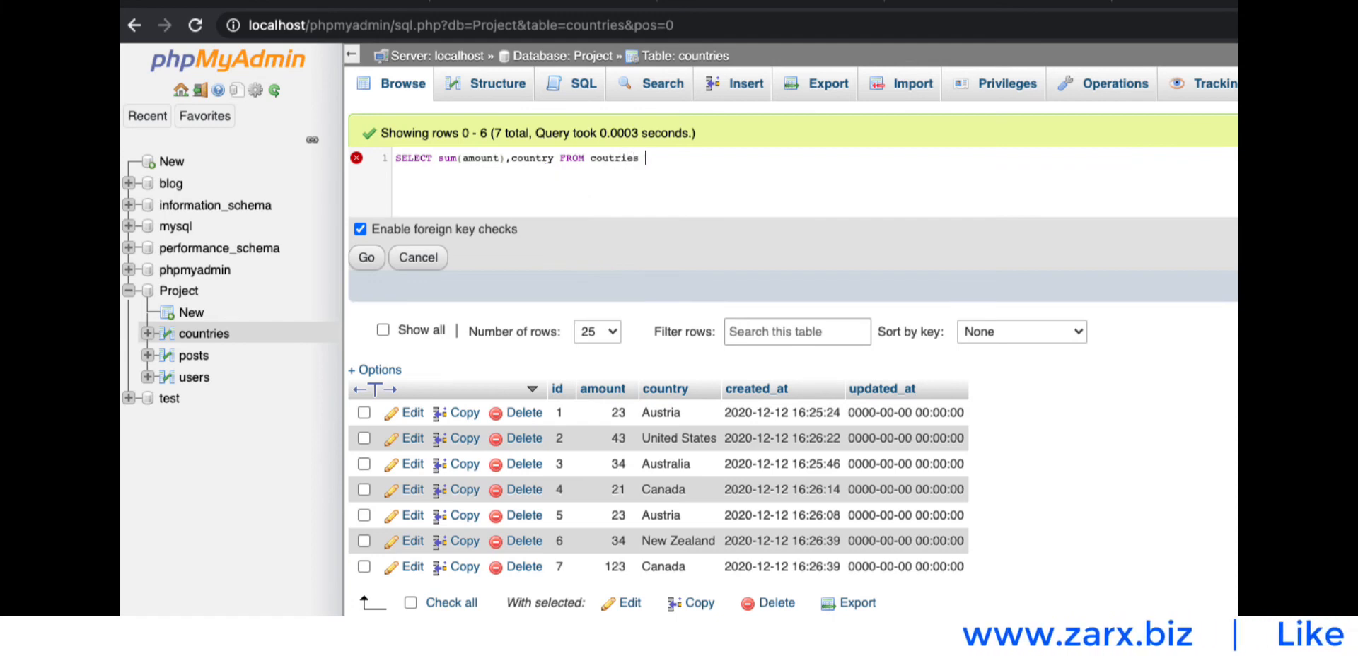
# Add GROUP BY country ORDER BY country DESC and run the per-country totals query
pyautogui.write('GROUP BY')
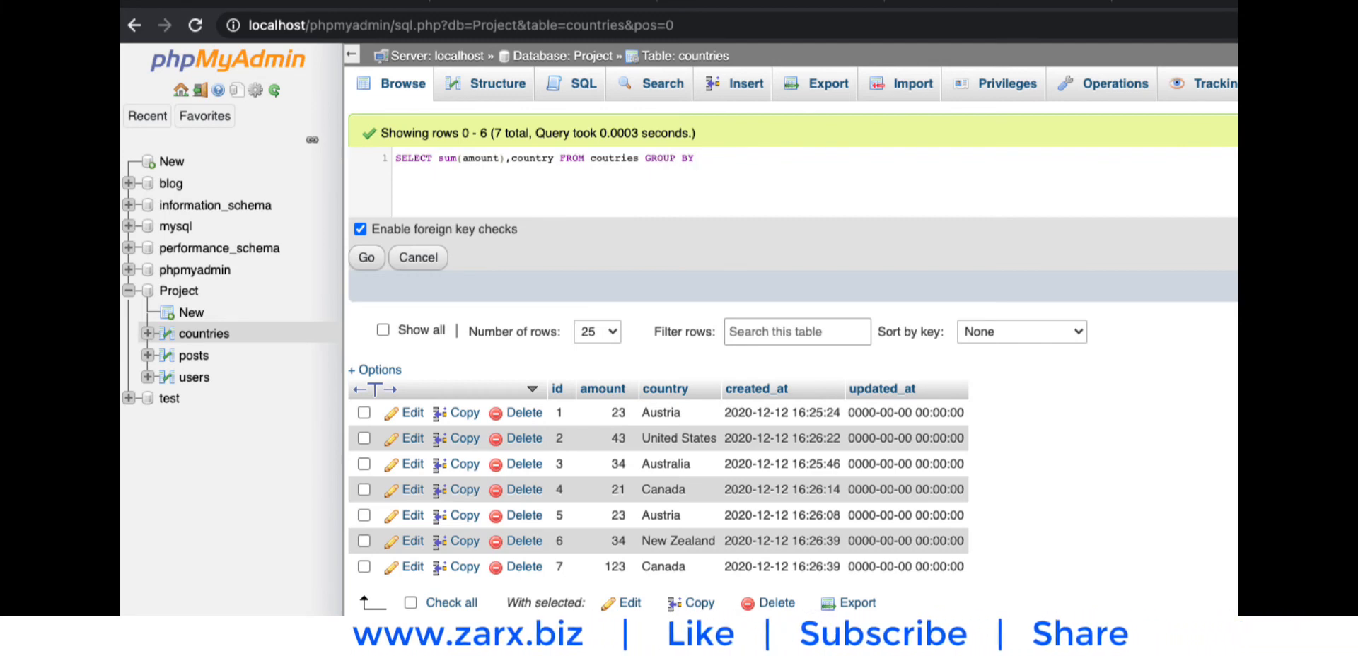
pyautogui.write('c')
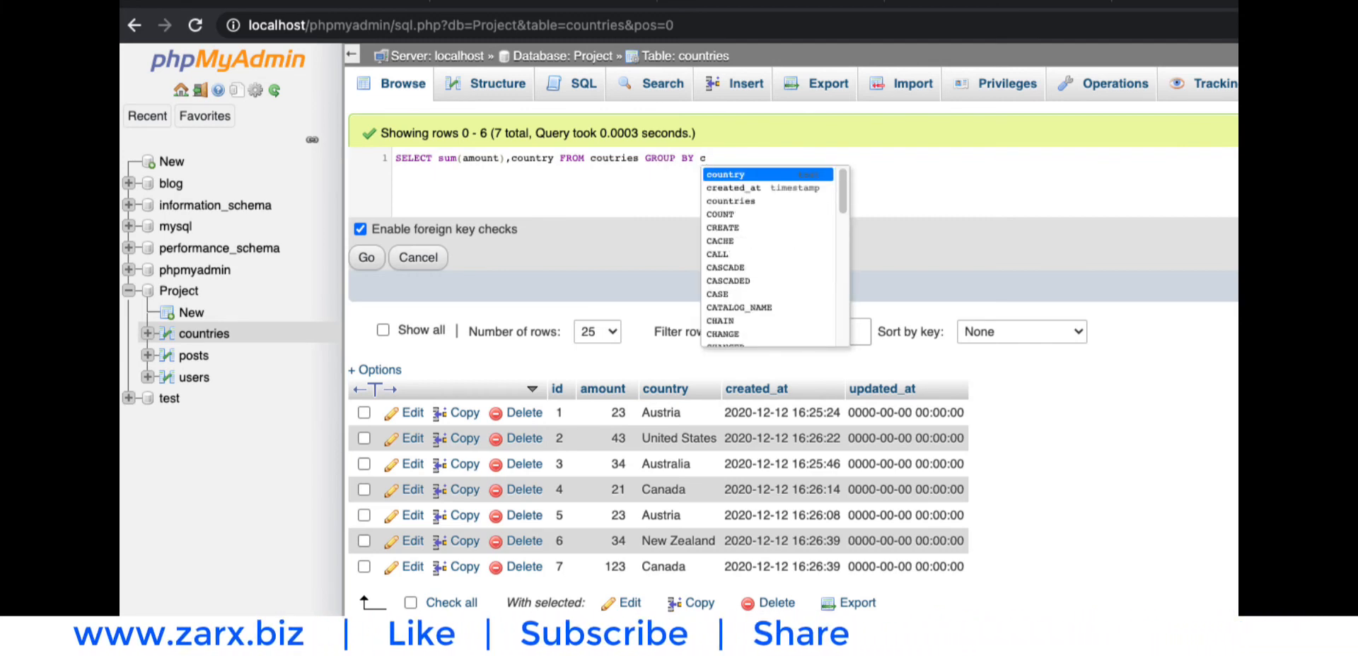
pyautogui.write('ou')
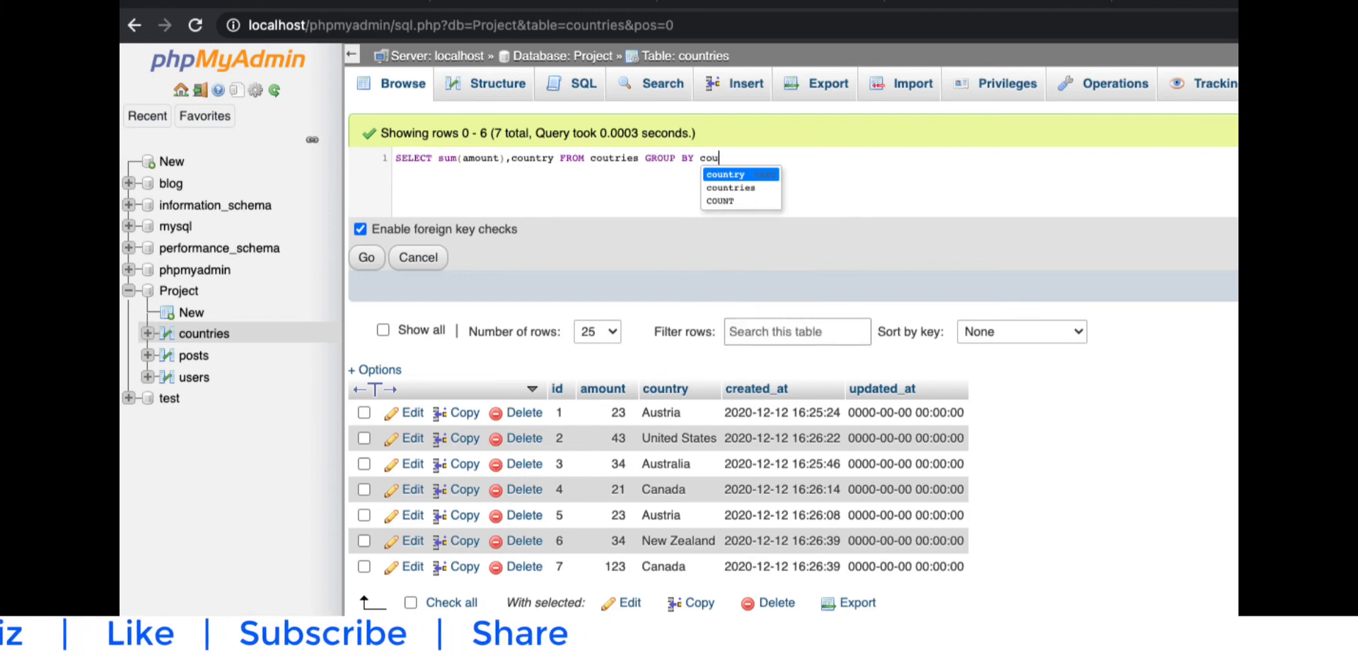
pyautogui.click(725, 174)
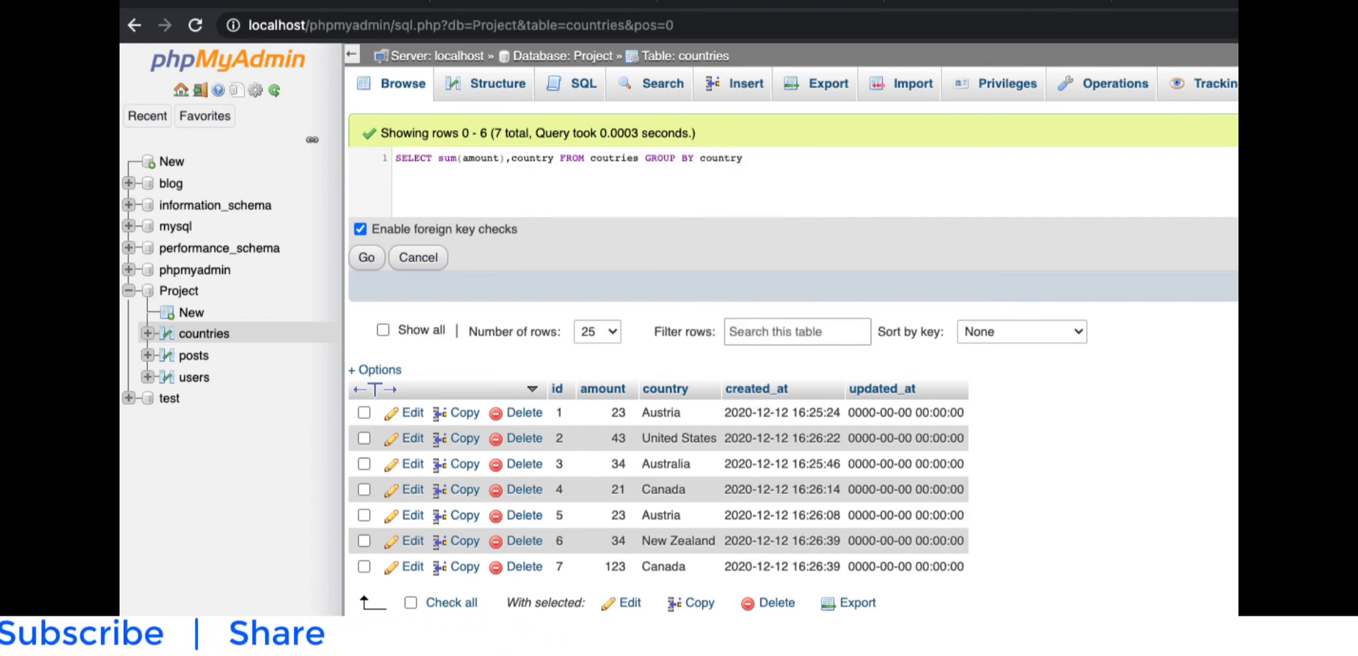
pyautogui.write('OR')
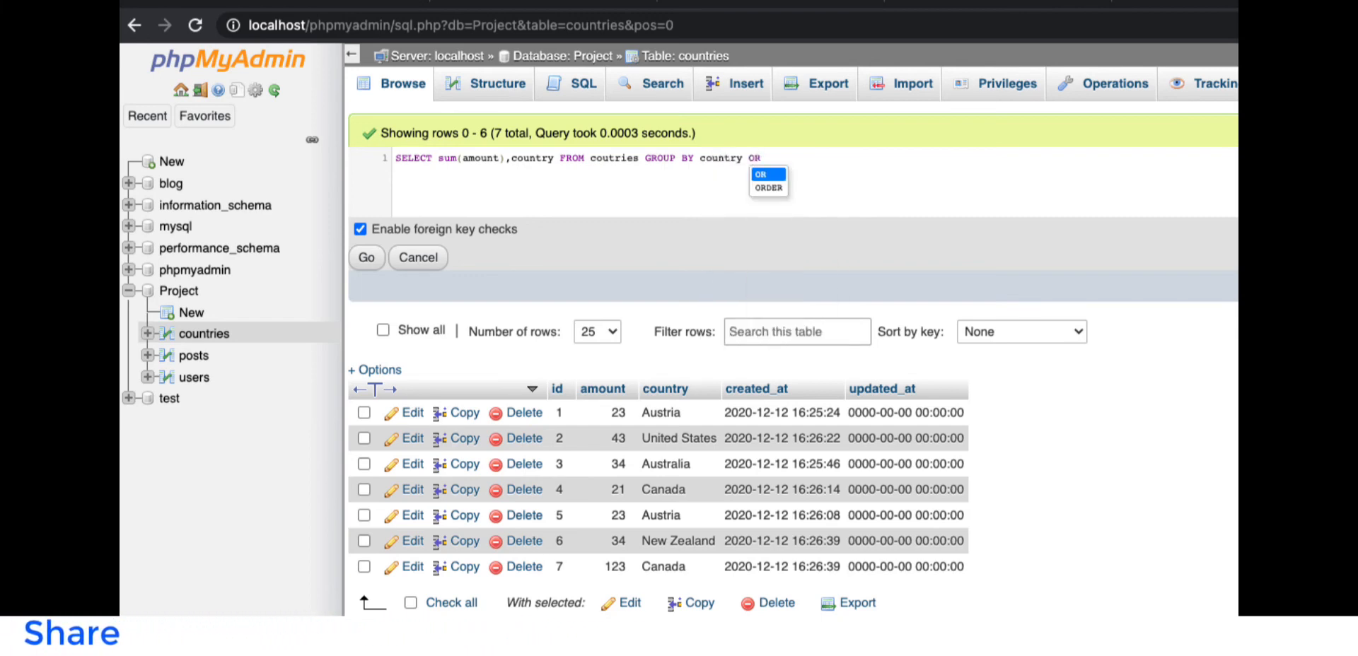
pyautogui.click(768, 189)
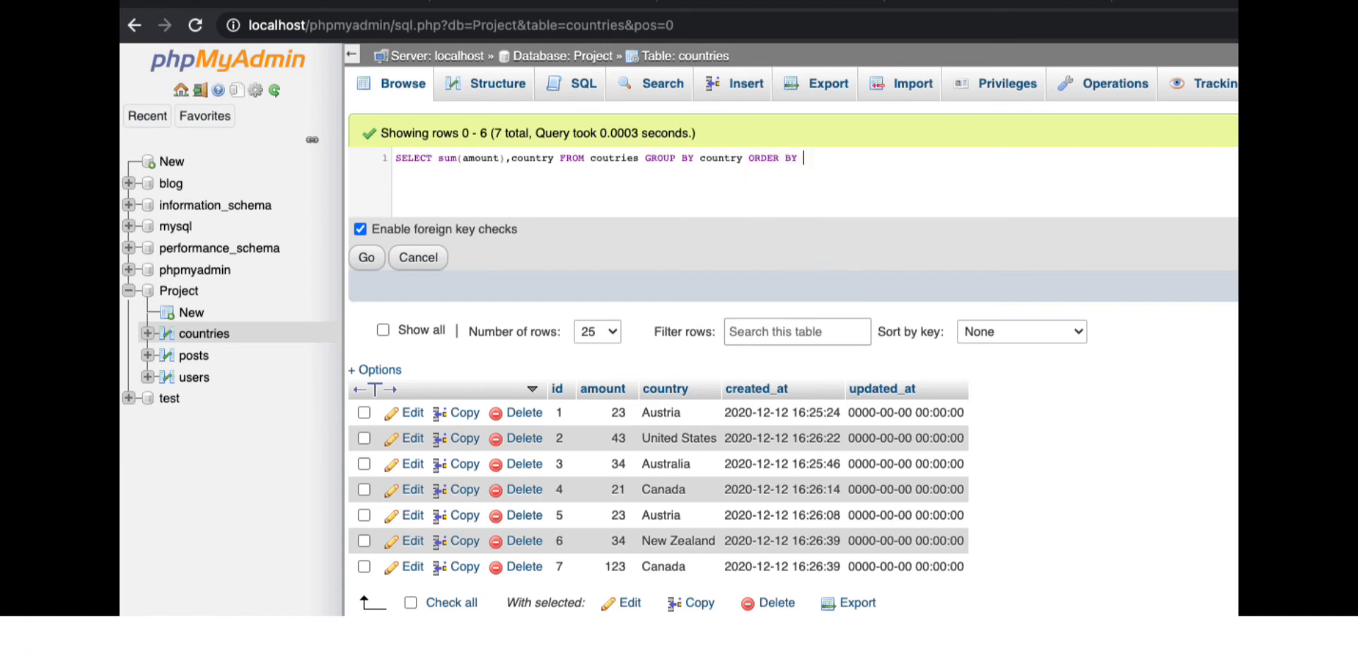
pyautogui.write('country')
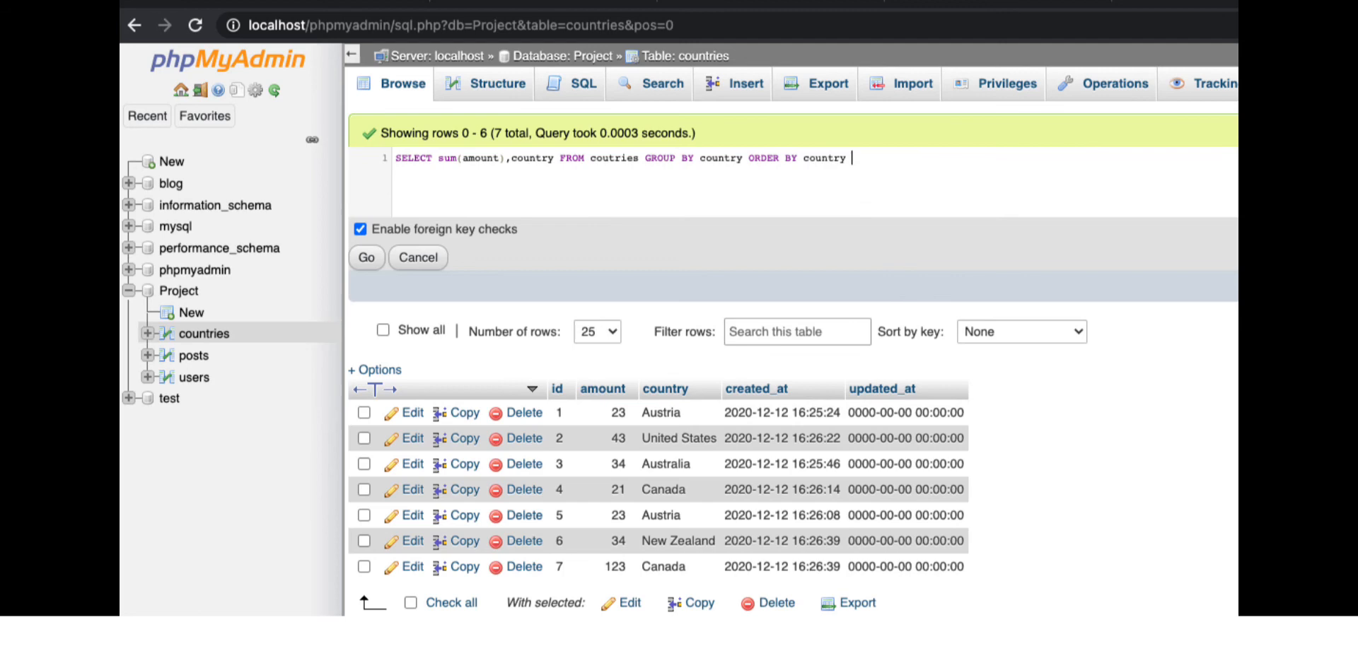
pyautogui.write('DESC')
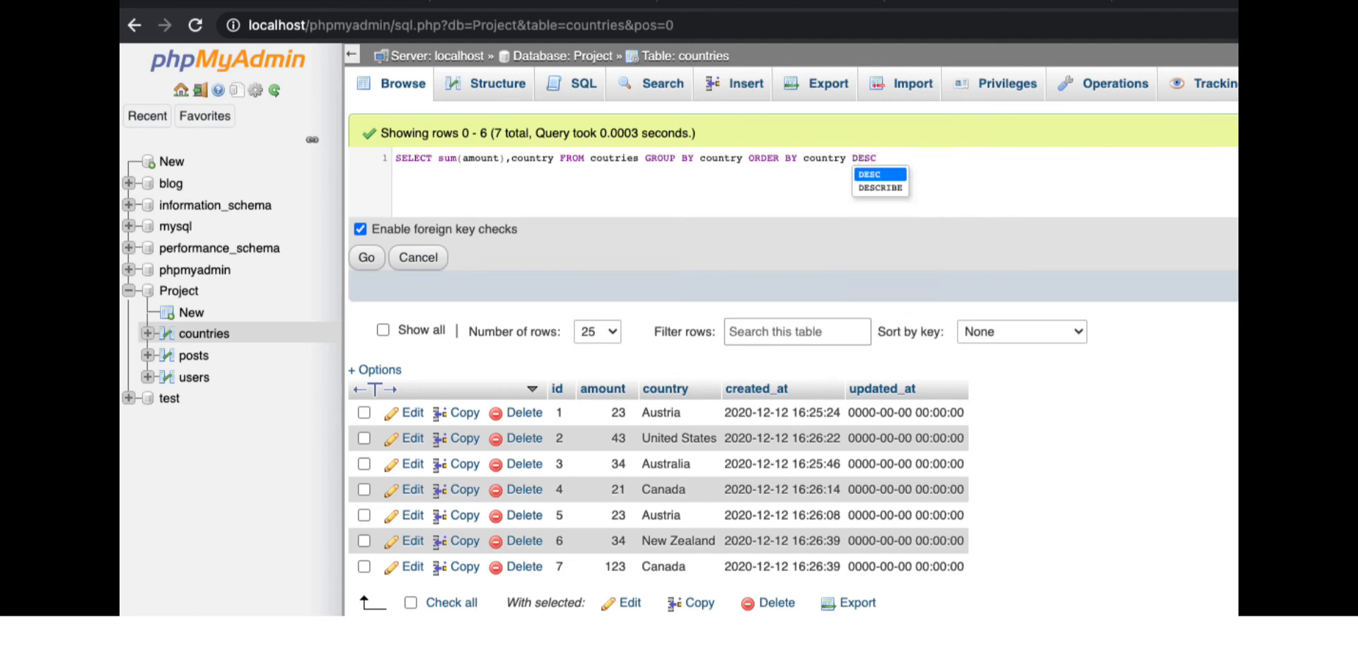
pyautogui.click(423, 304)
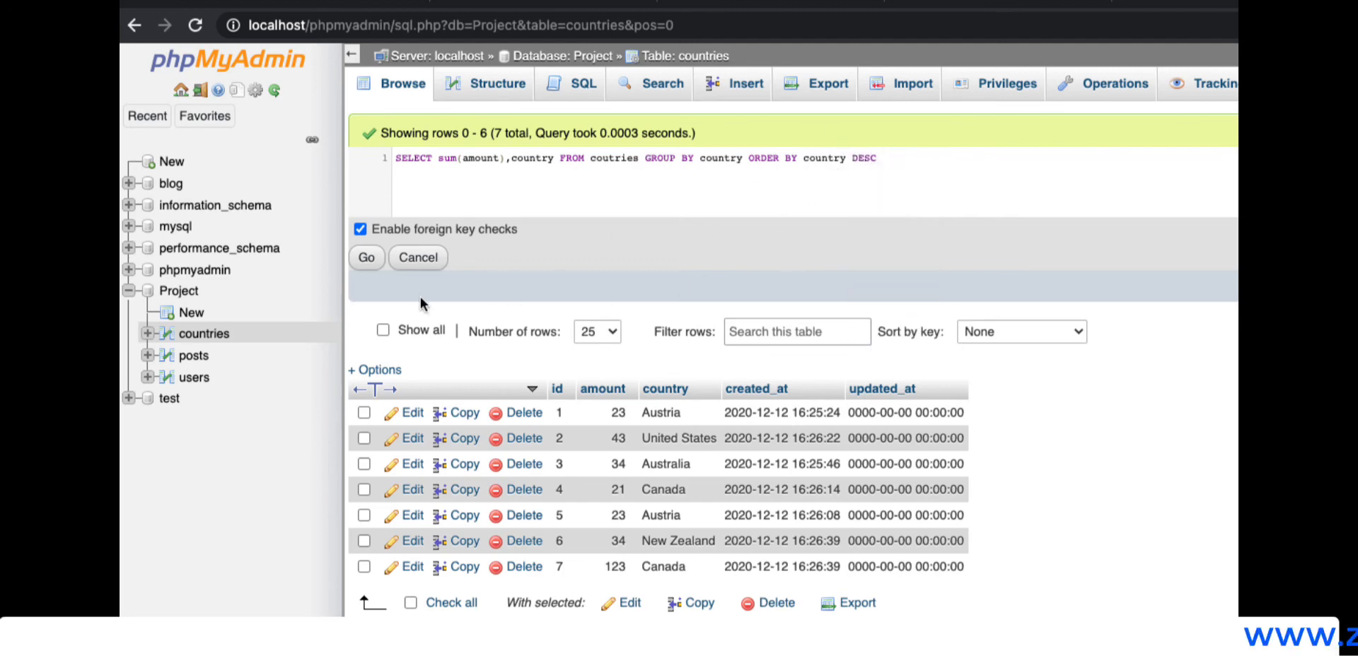
pyautogui.click(366, 257)
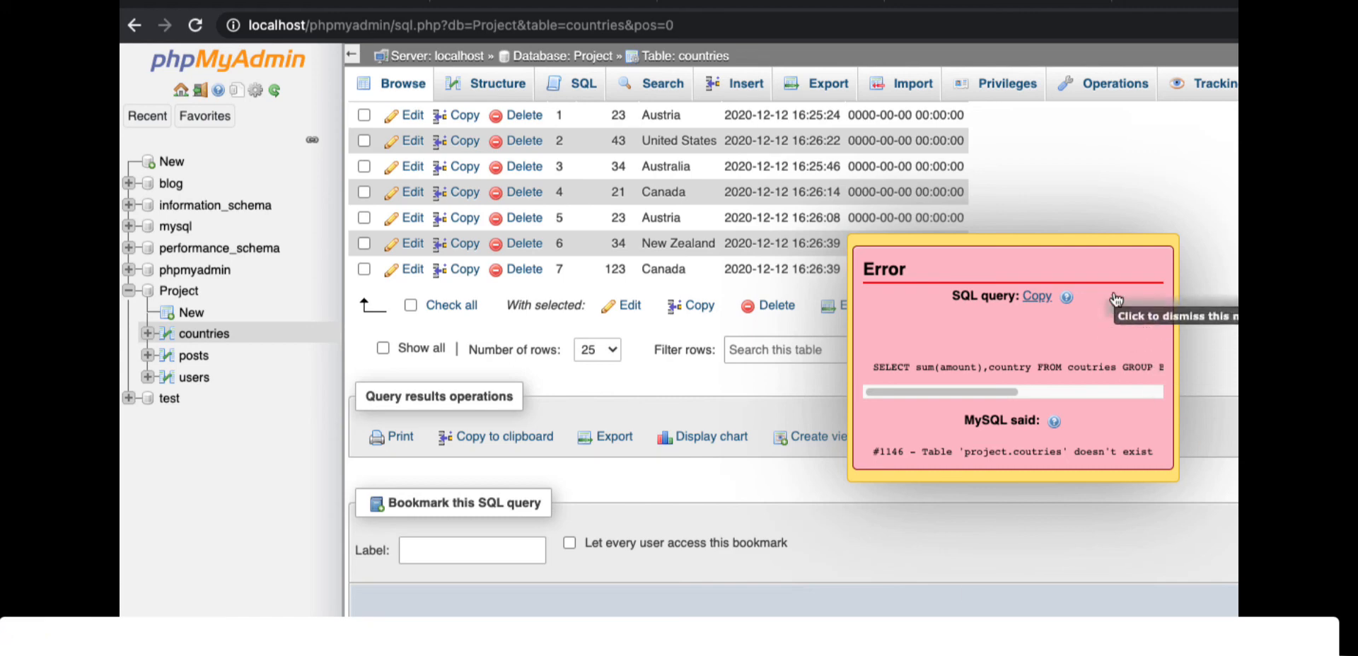
# Dismiss the #1146 table doesn't exist error message
pyautogui.click(1118, 301)
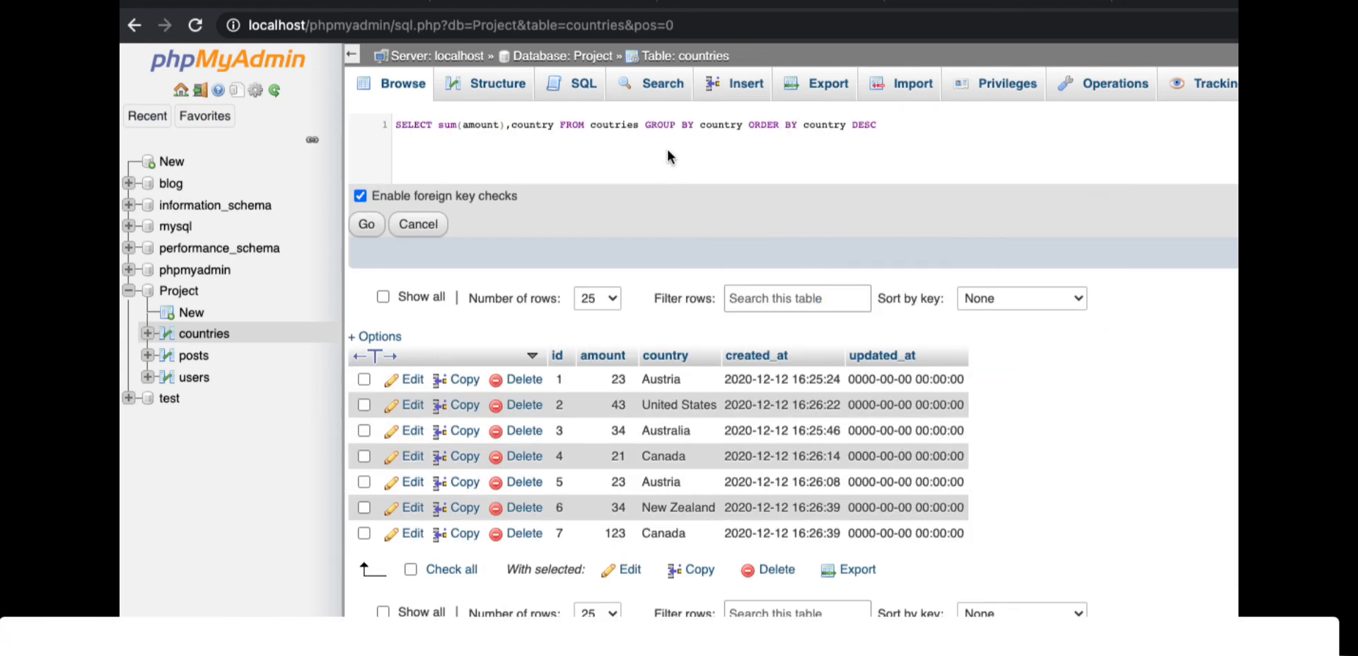
# Change the table name from 'coutries' to 'countries' and re-run the per-country sum query
pyautogui.doubleClick(532, 125)
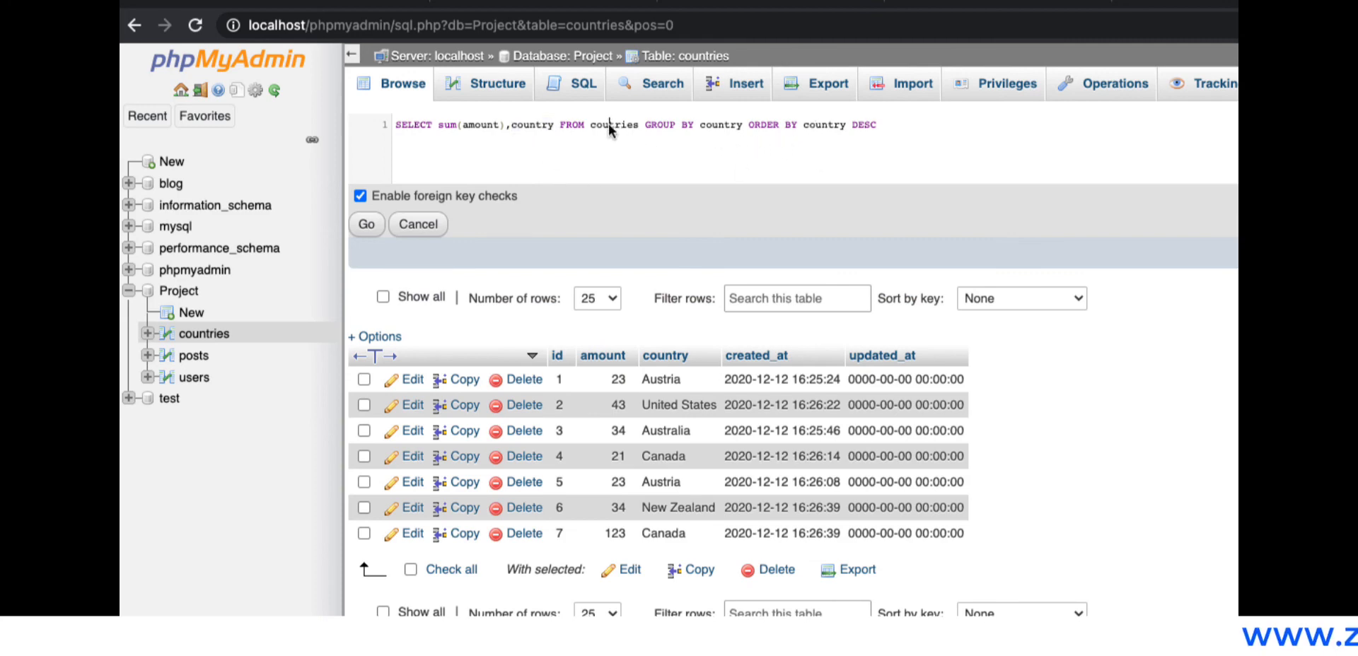
pyautogui.click(614, 125)
pyautogui.write('tr')
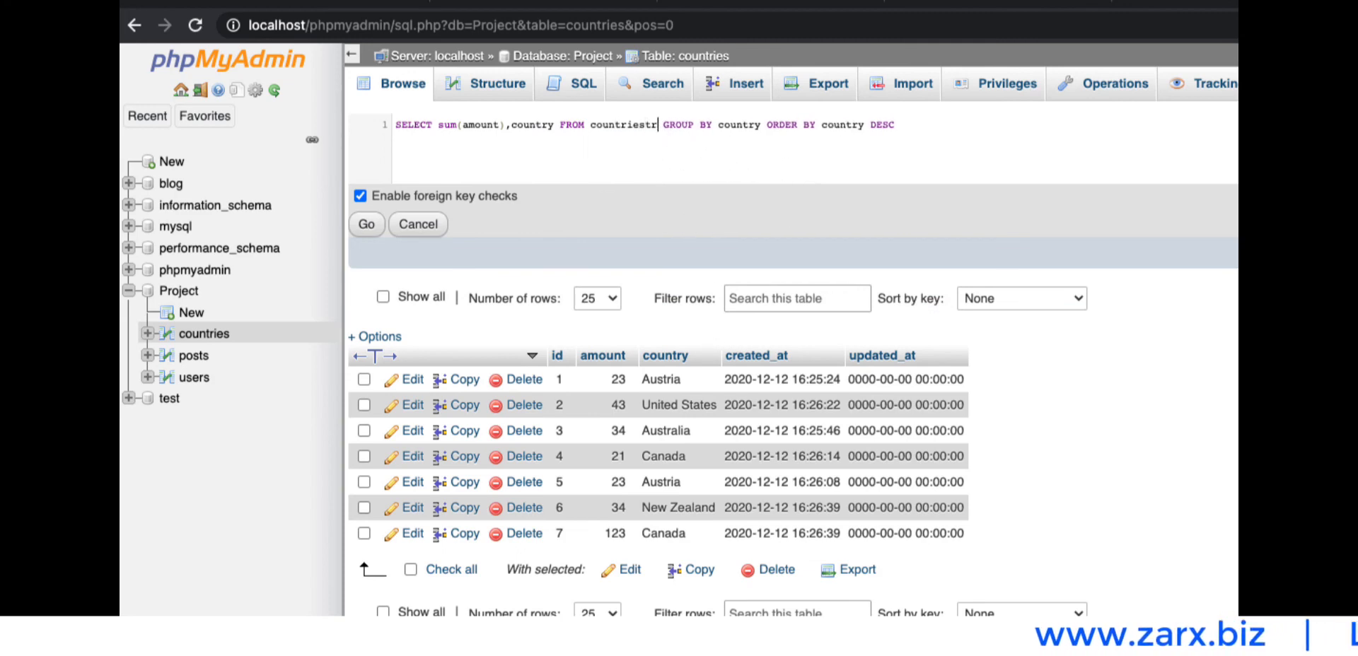
pyautogui.click(366, 225)
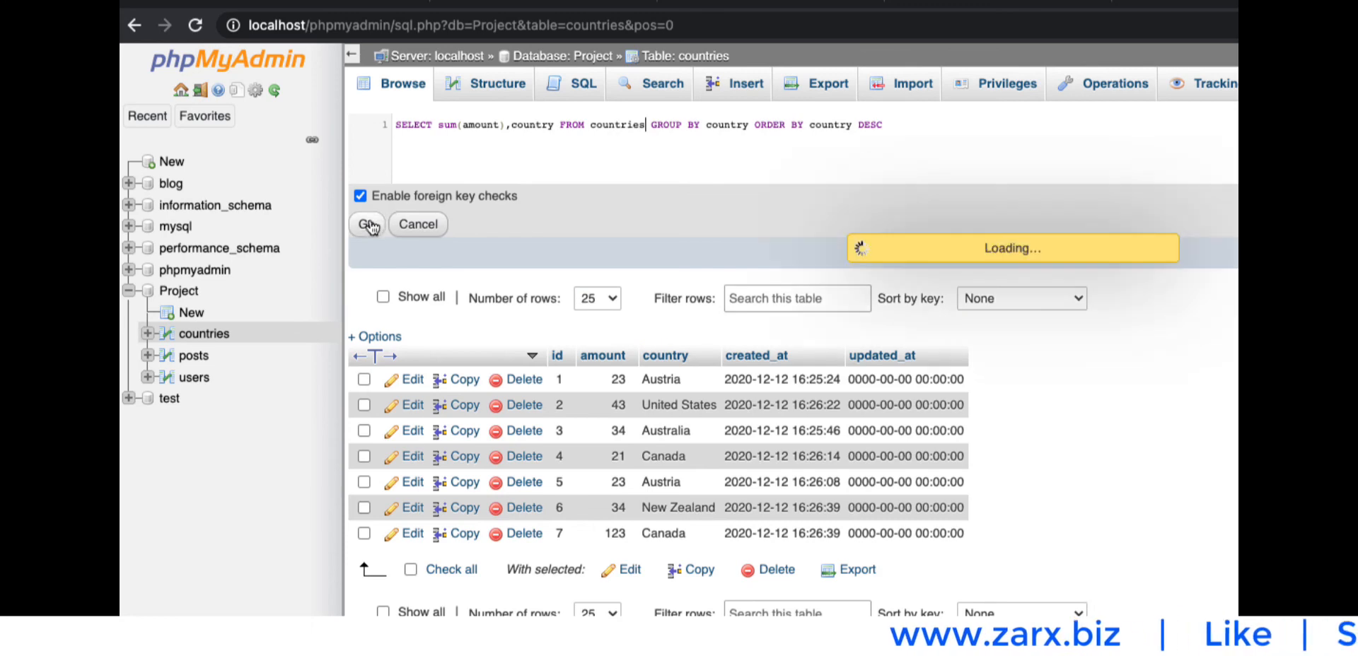
pyautogui.click(368, 224)
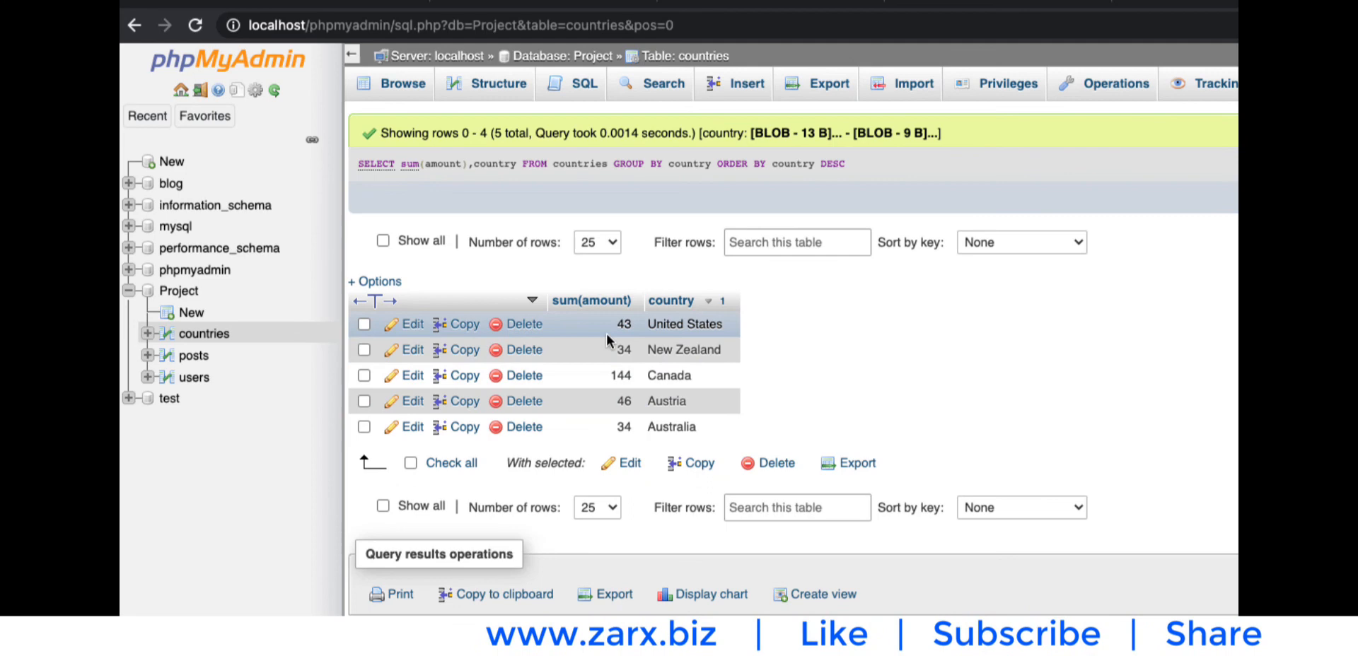
pyautogui.moveTo(666, 416)
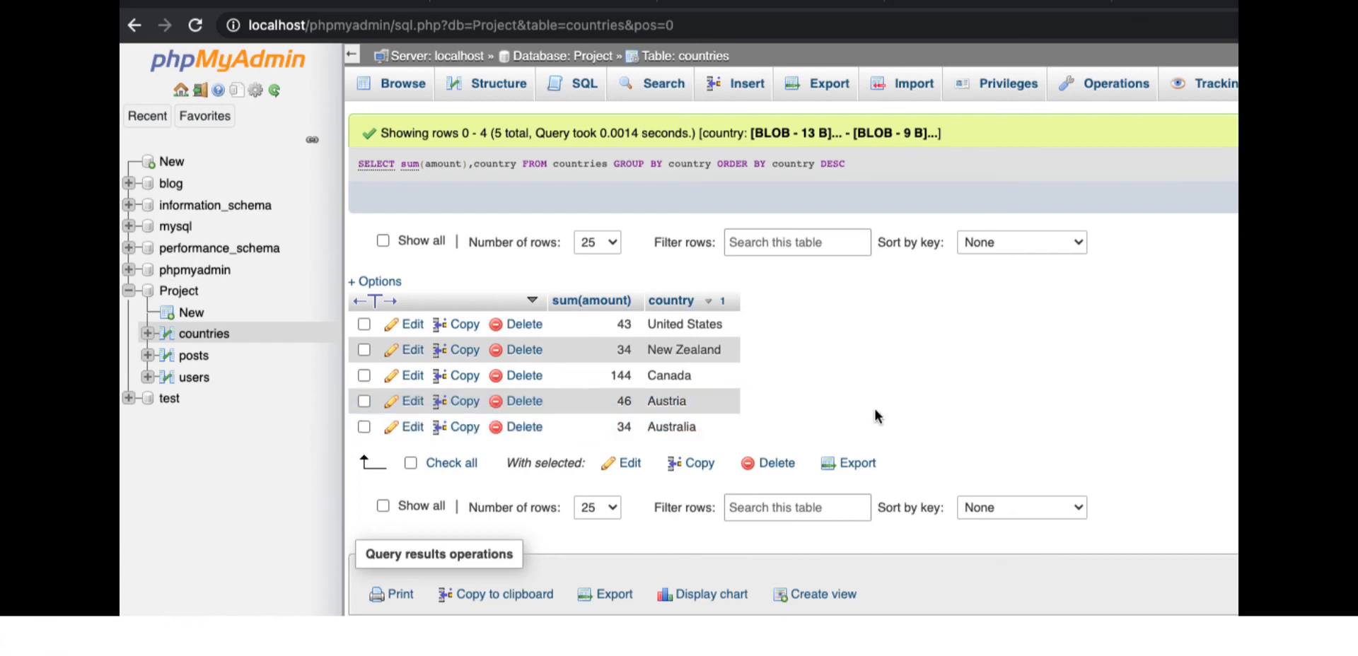
pyautogui.moveTo(834, 182)
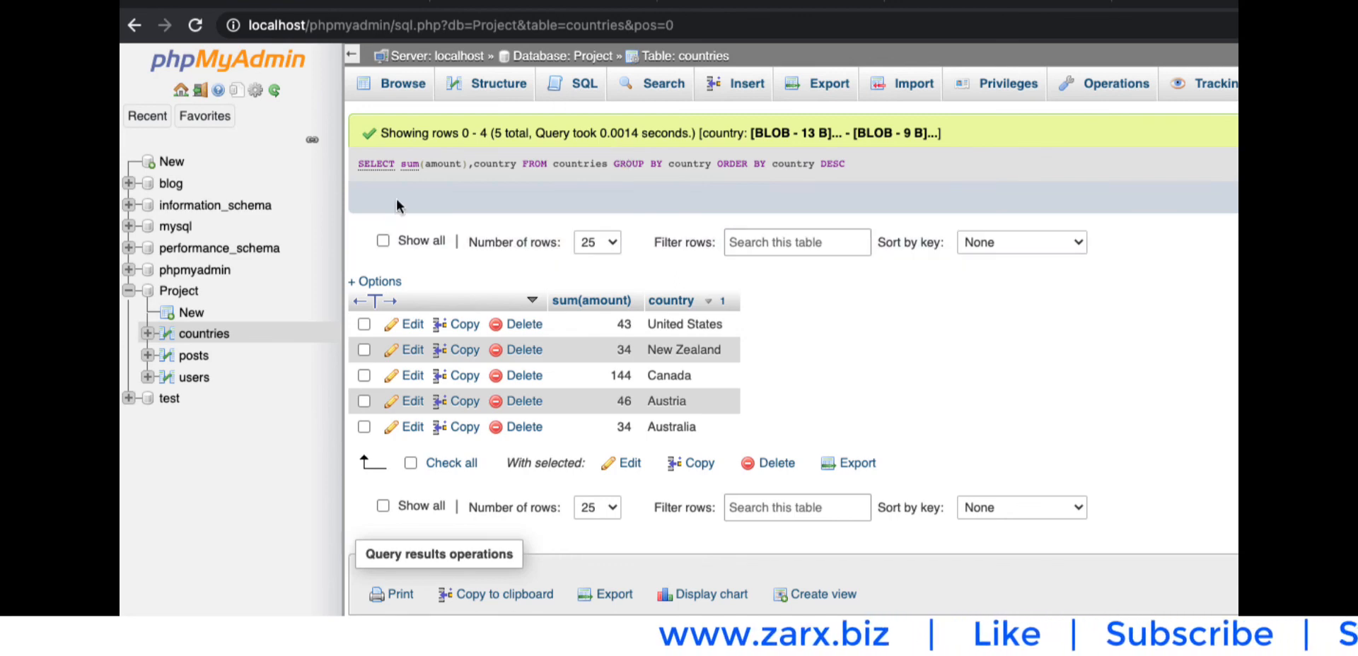
pyautogui.moveTo(759, 184)
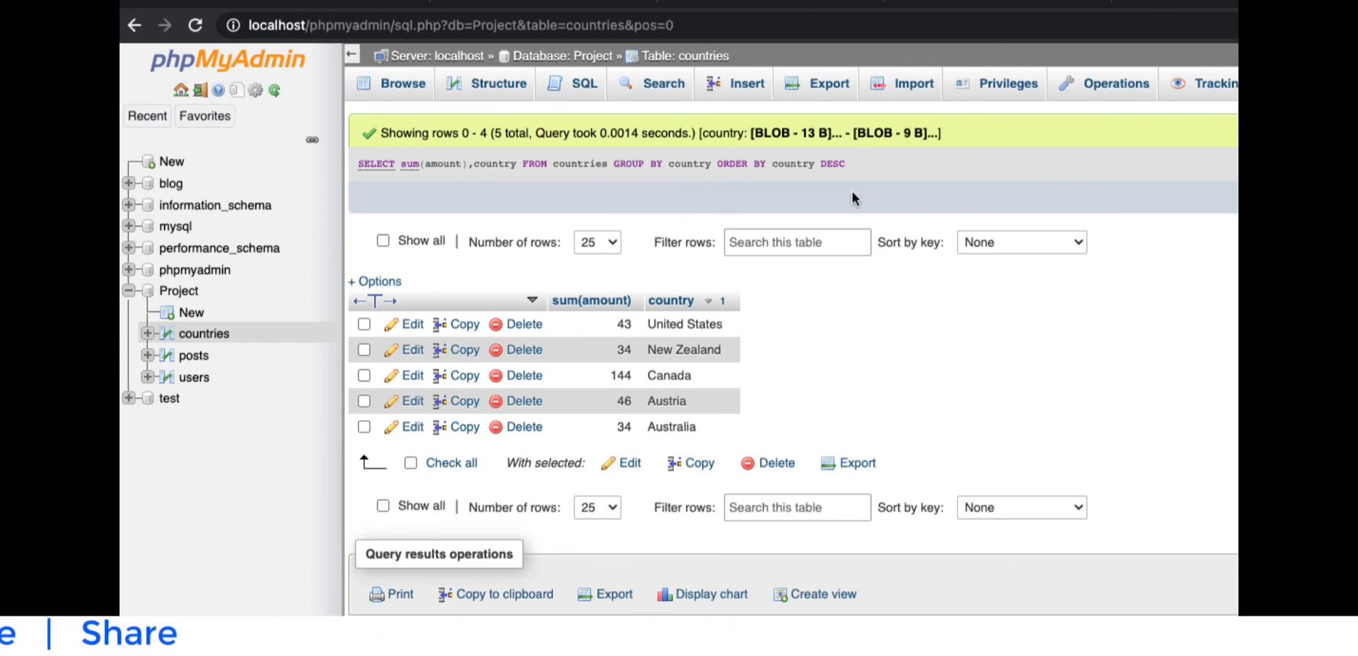
pyautogui.moveTo(797, 309)
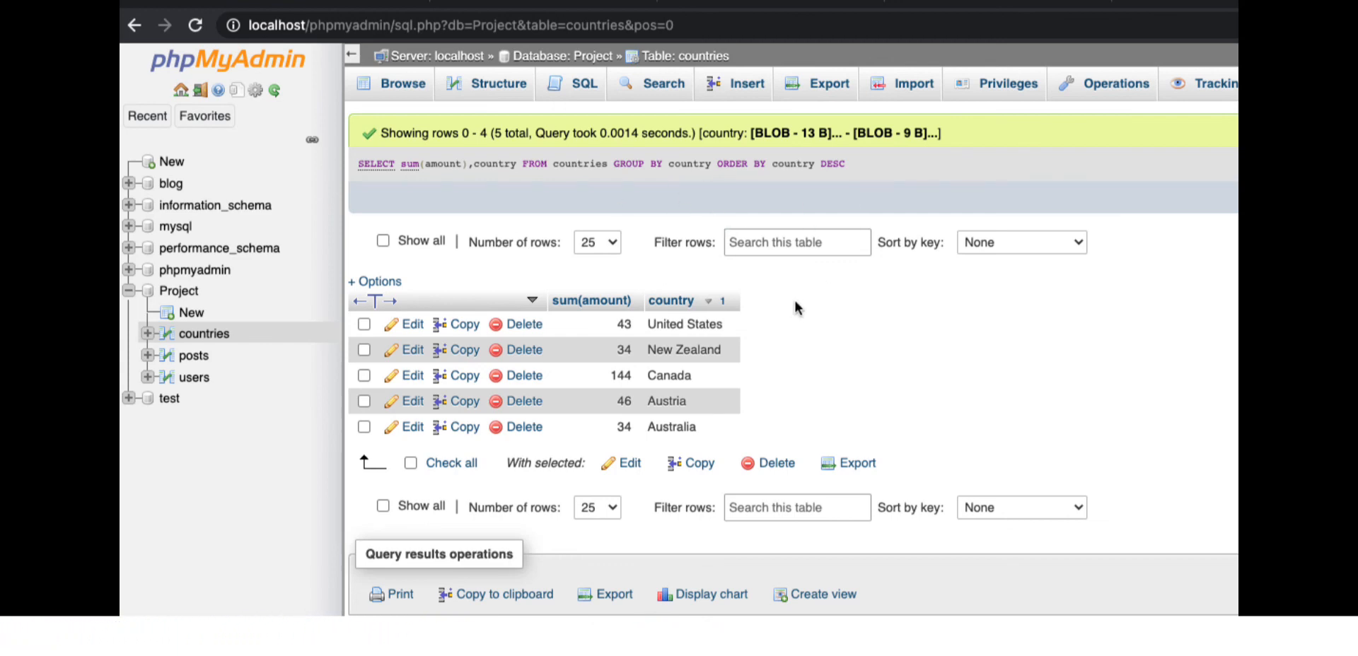